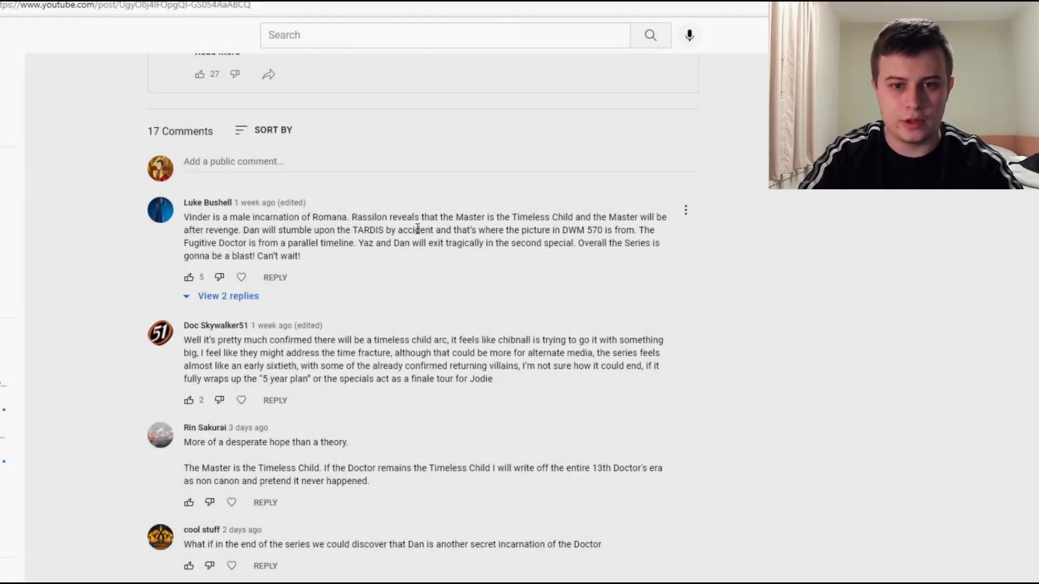
mouse_move(613, 217)
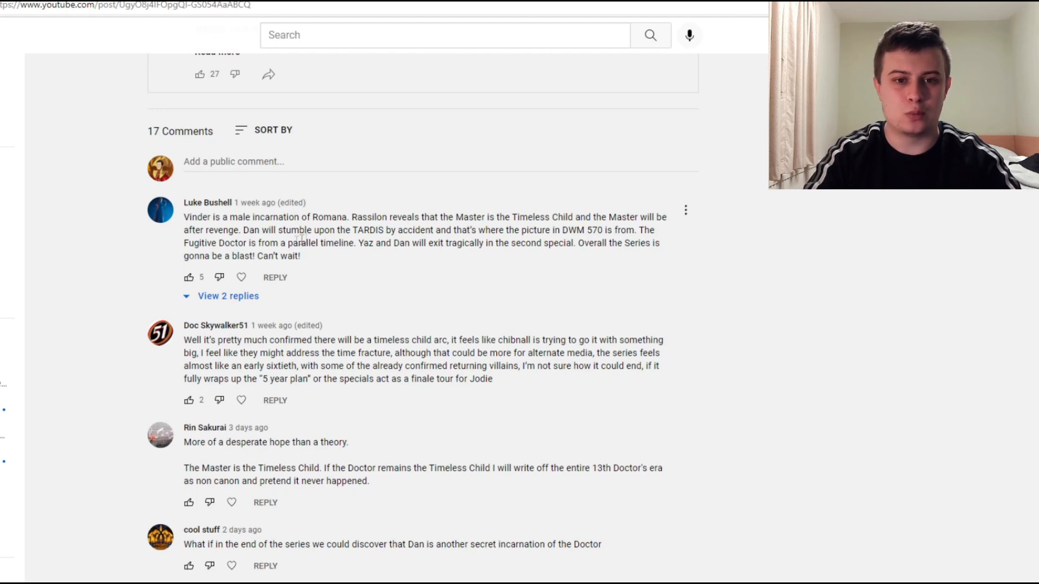
mouse_move(480, 231)
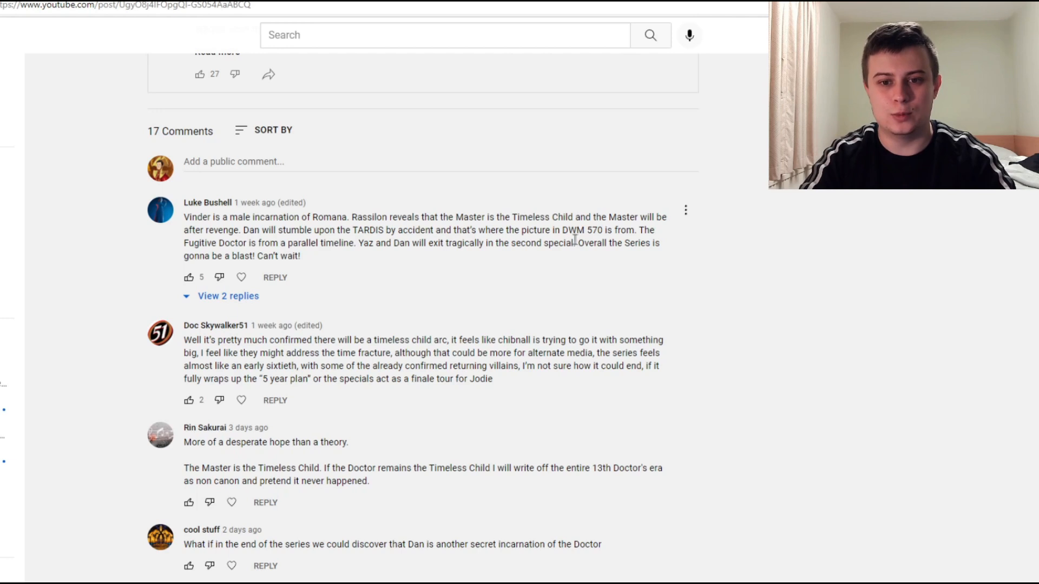
mouse_move(171, 260)
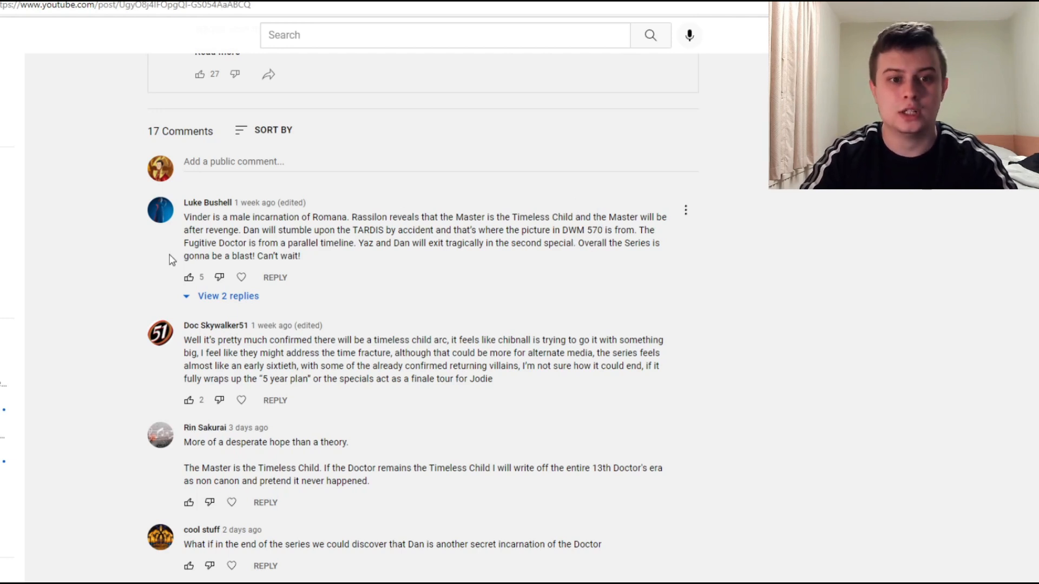
mouse_move(368, 242)
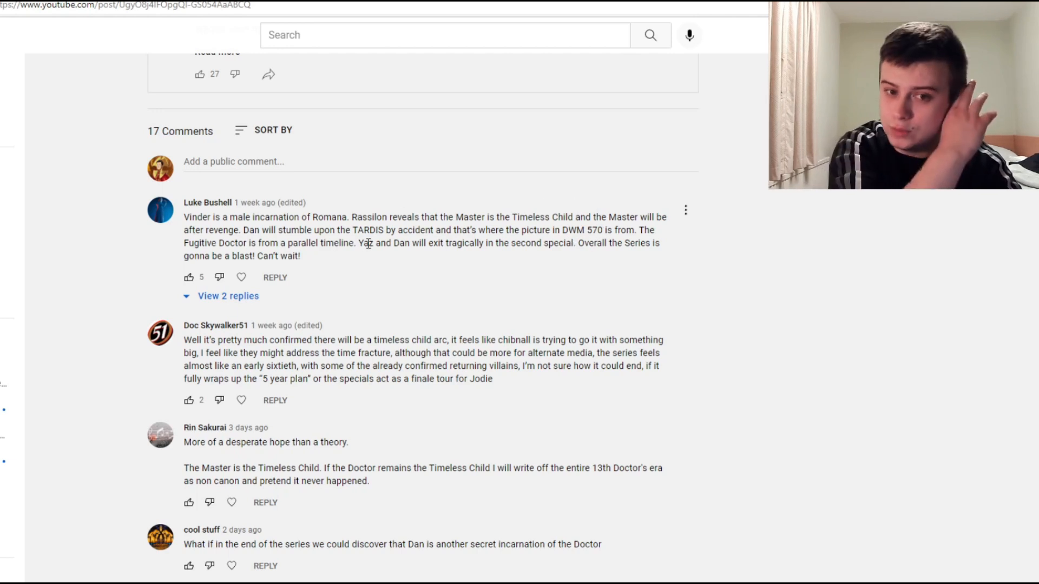
mouse_move(564, 260)
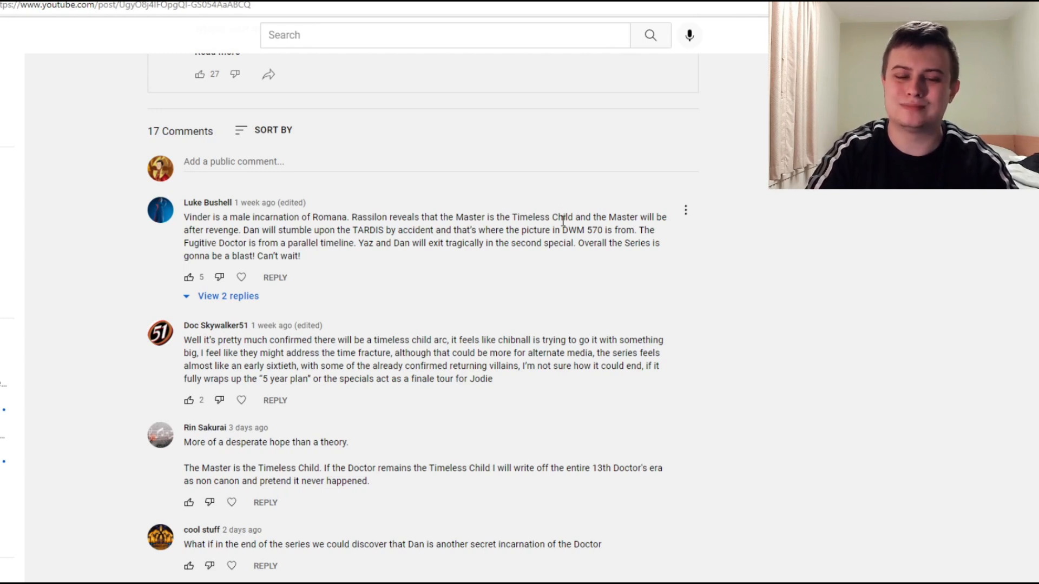
mouse_move(453, 215)
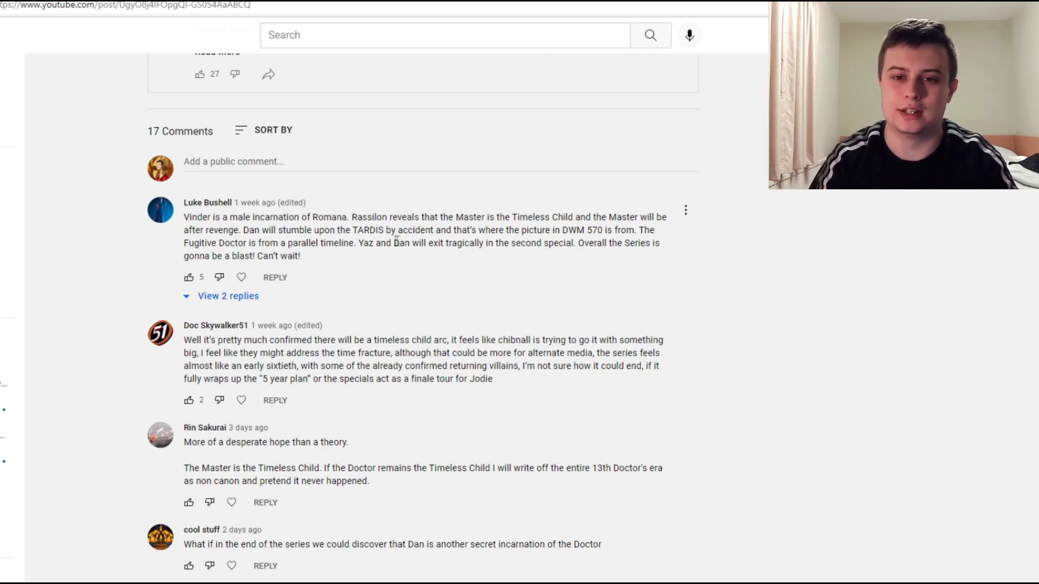
mouse_move(540, 227)
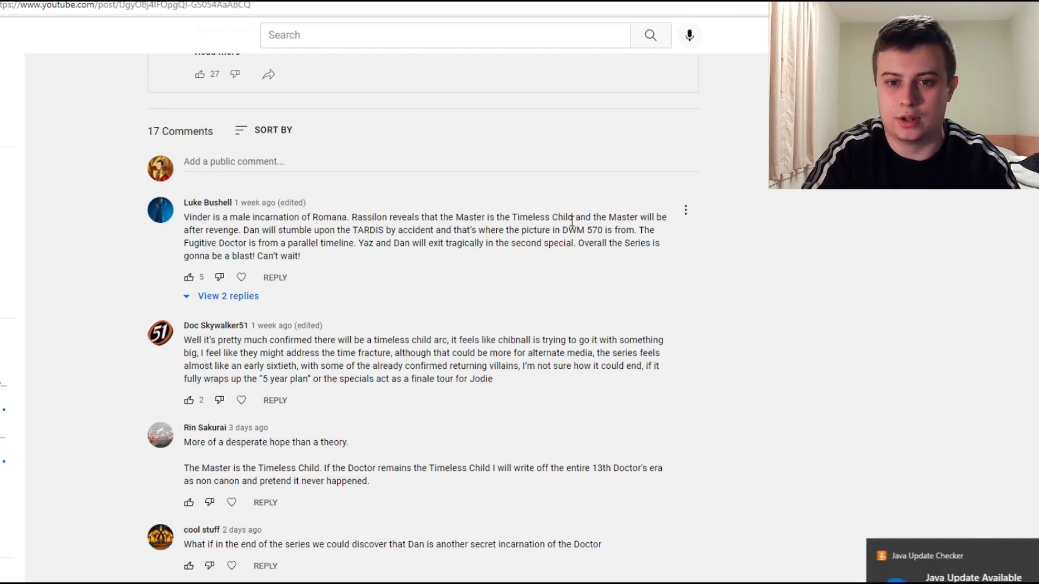
mouse_move(563, 258)
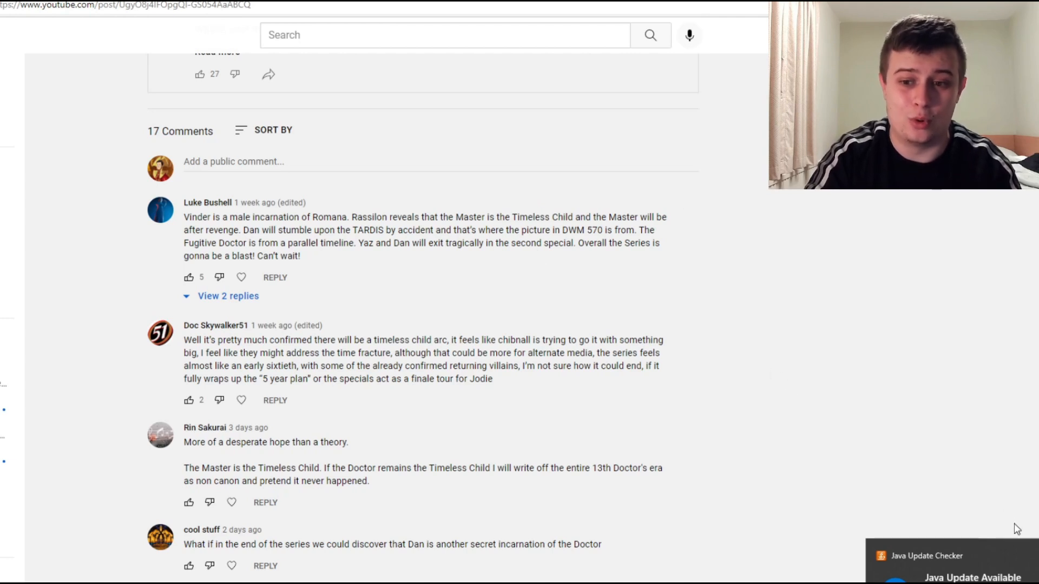
mouse_move(748, 372)
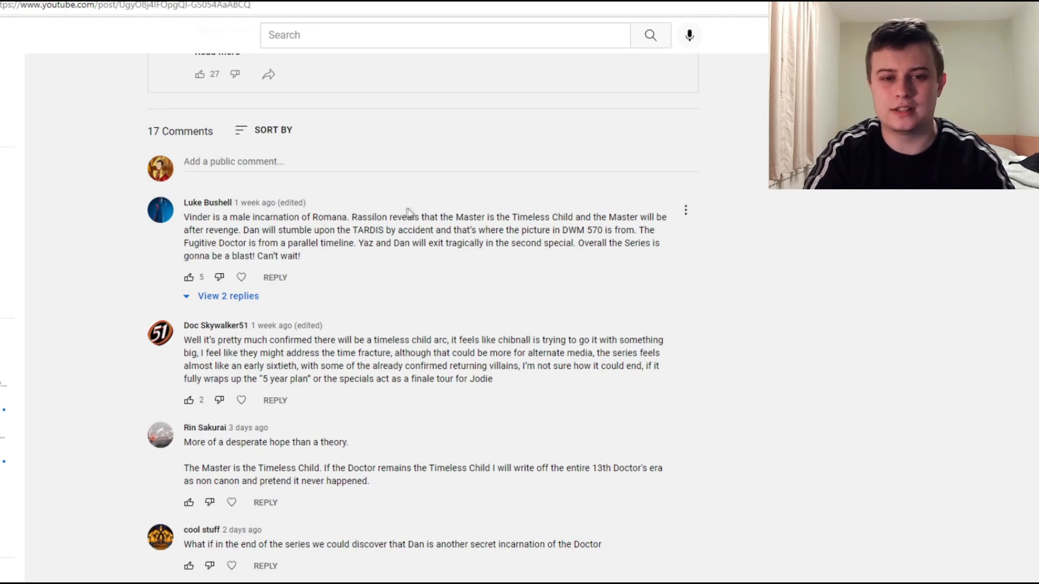
mouse_move(295, 256)
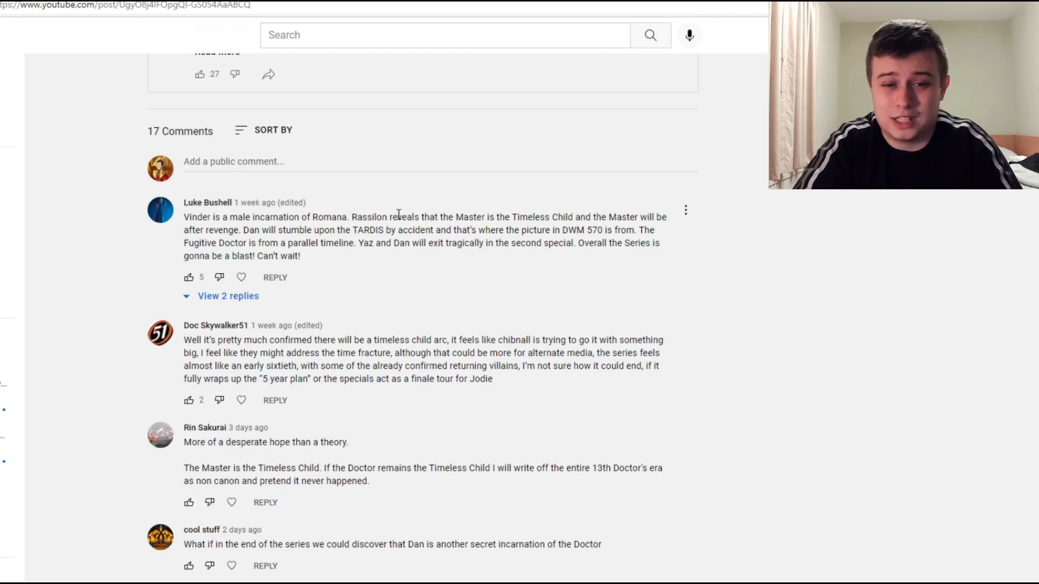
mouse_move(373, 236)
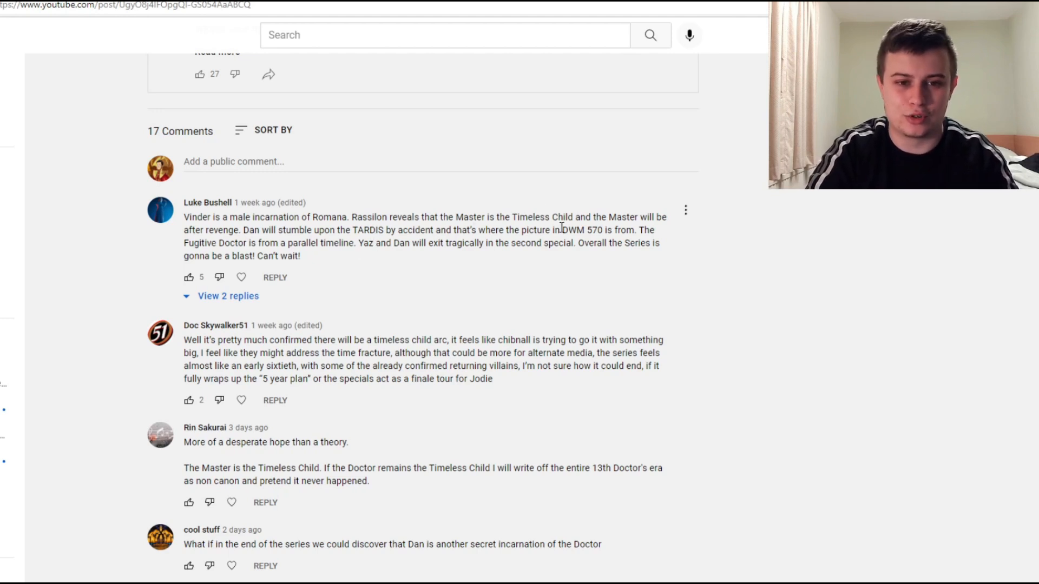
mouse_move(370, 263)
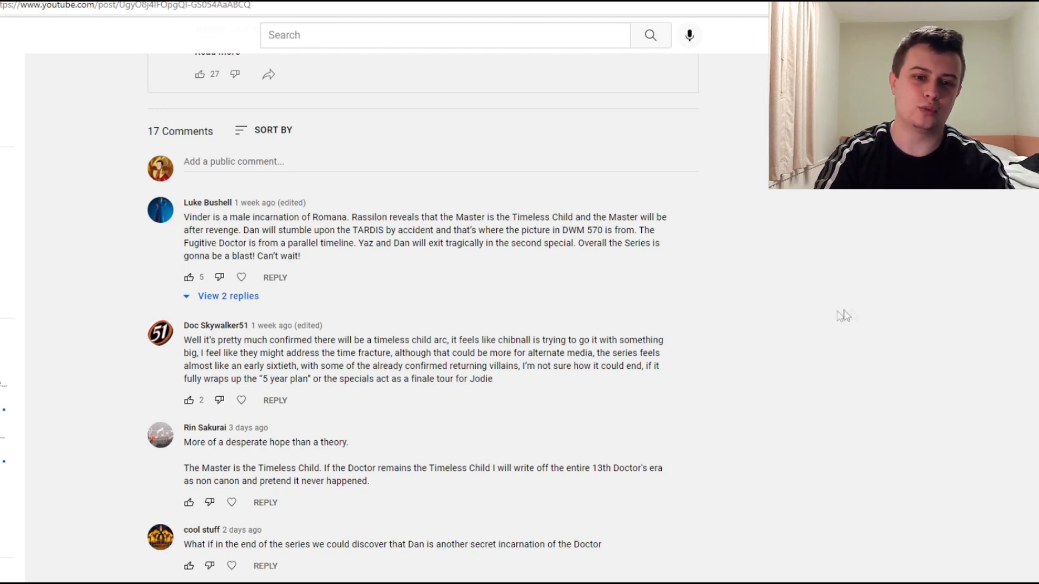
mouse_move(860, 314)
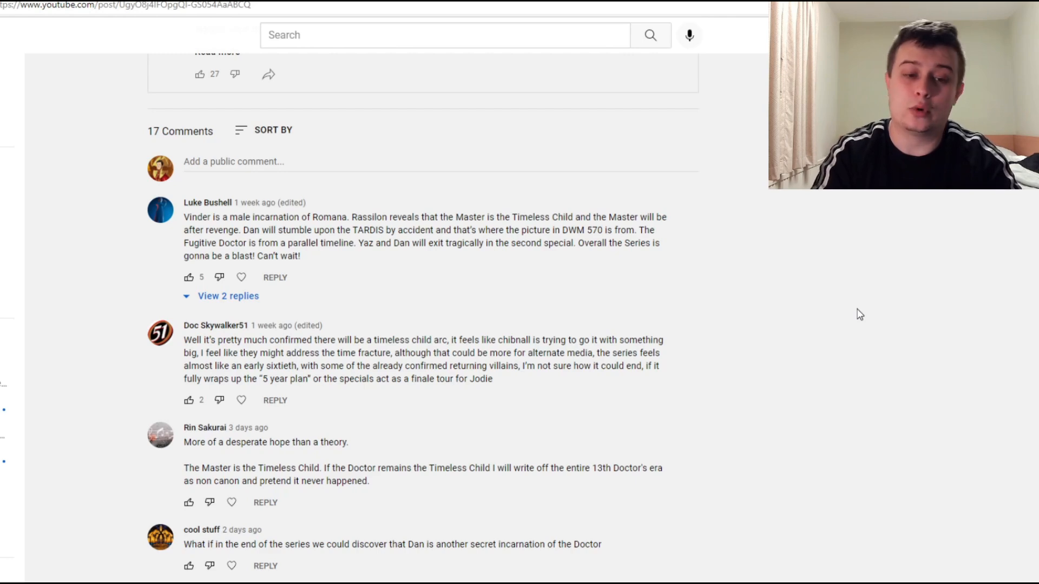
Scroll the comments until the Master-is-Timeless-Child and Fugitive-Doctor-is-Rani theory appears.
scroll("down", 3)
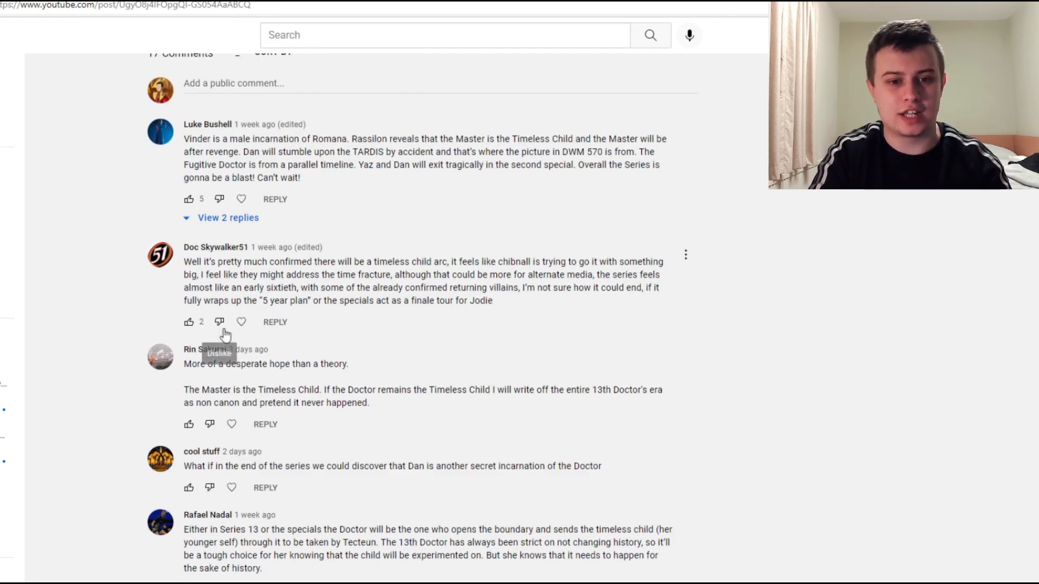
mouse_move(402, 390)
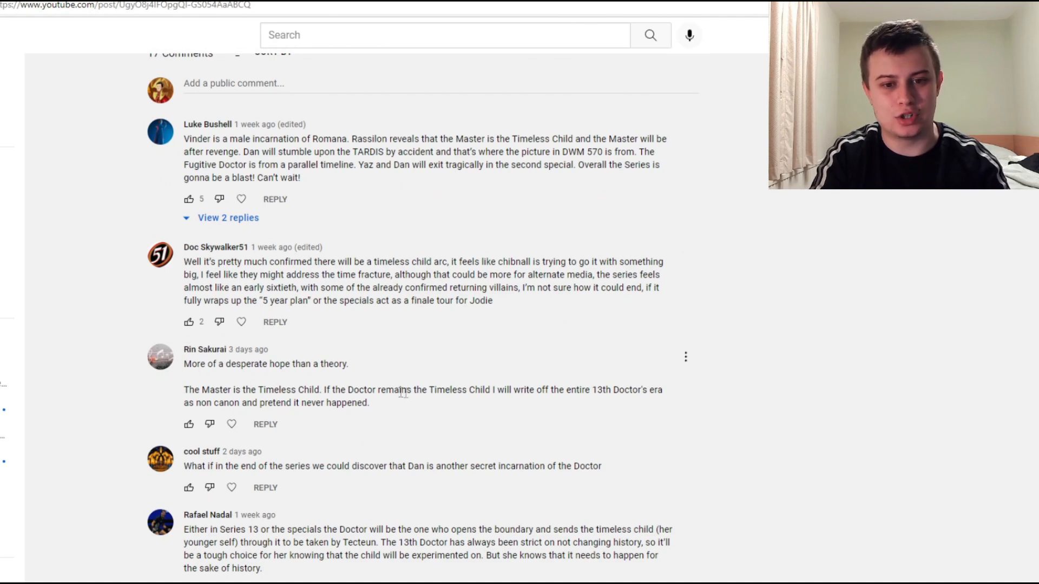
mouse_move(669, 402)
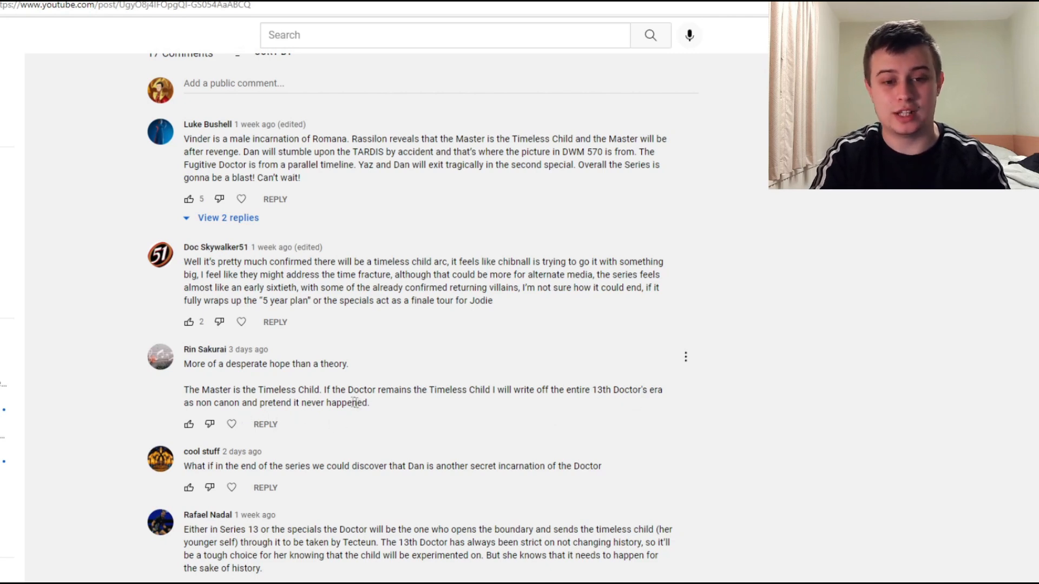
mouse_move(460, 364)
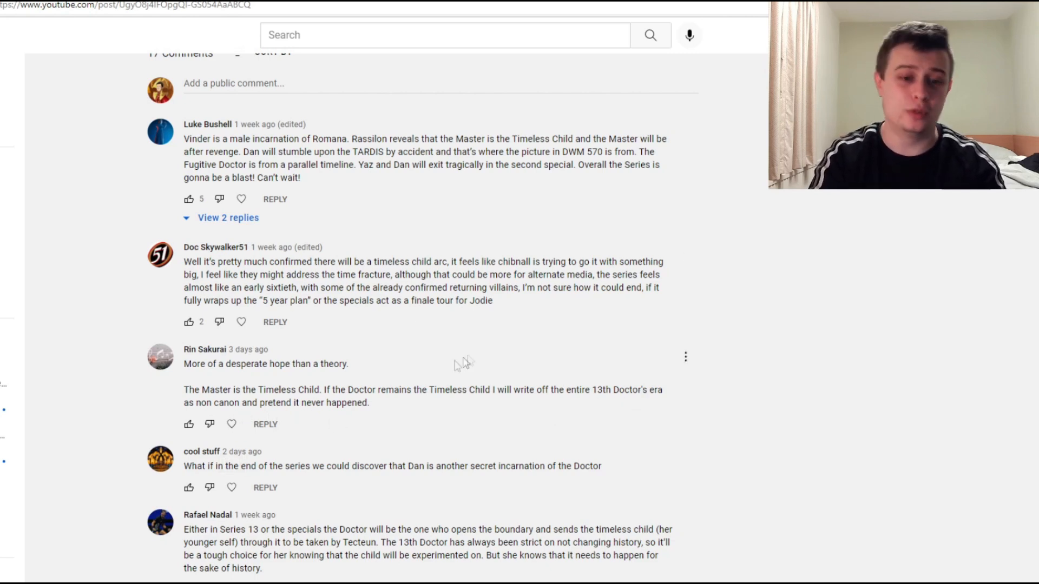
mouse_move(202, 421)
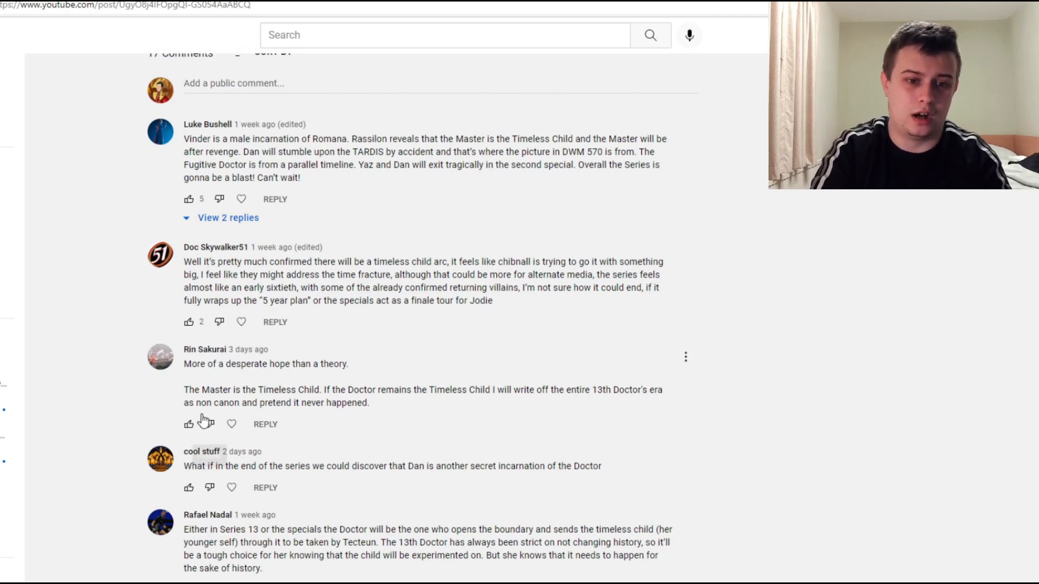
mouse_move(96, 400)
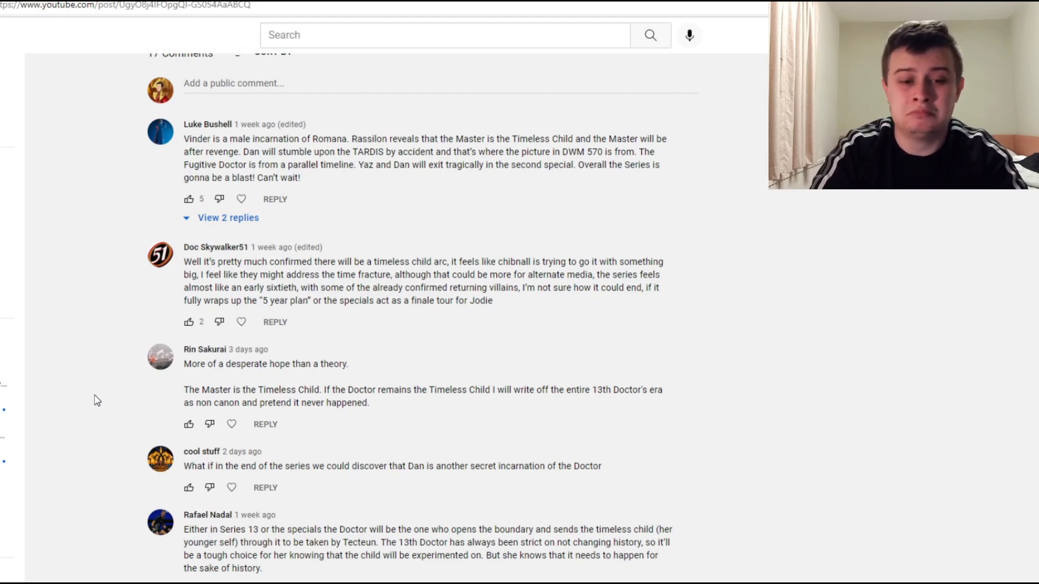
scroll("down", 3)
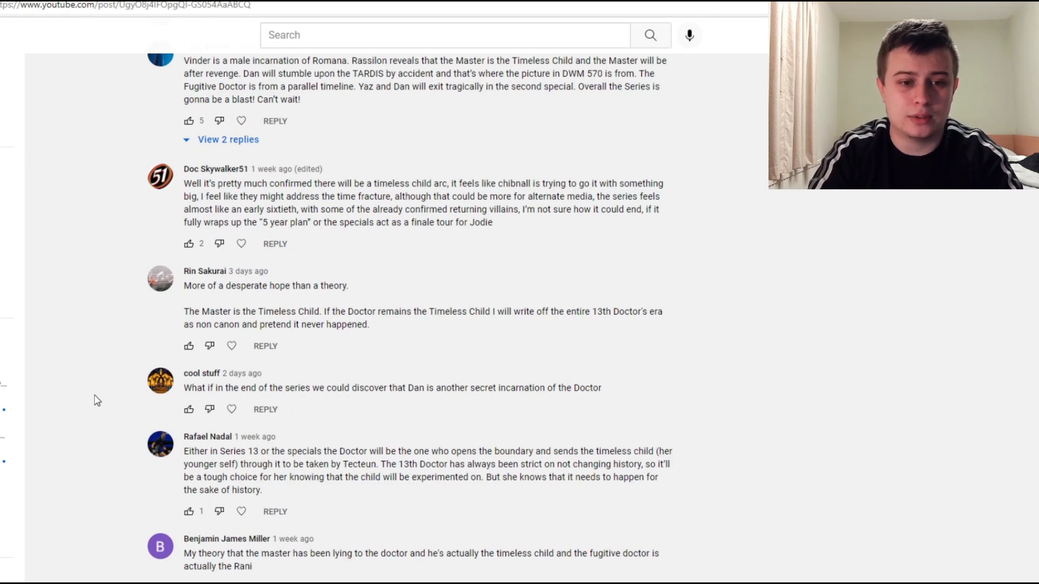
mouse_move(352, 388)
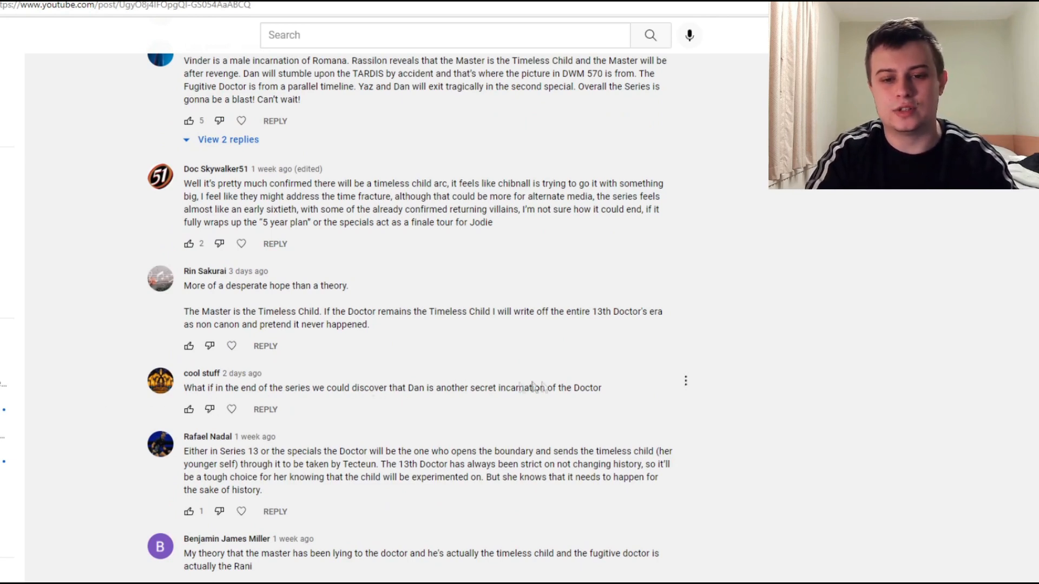
mouse_move(718, 383)
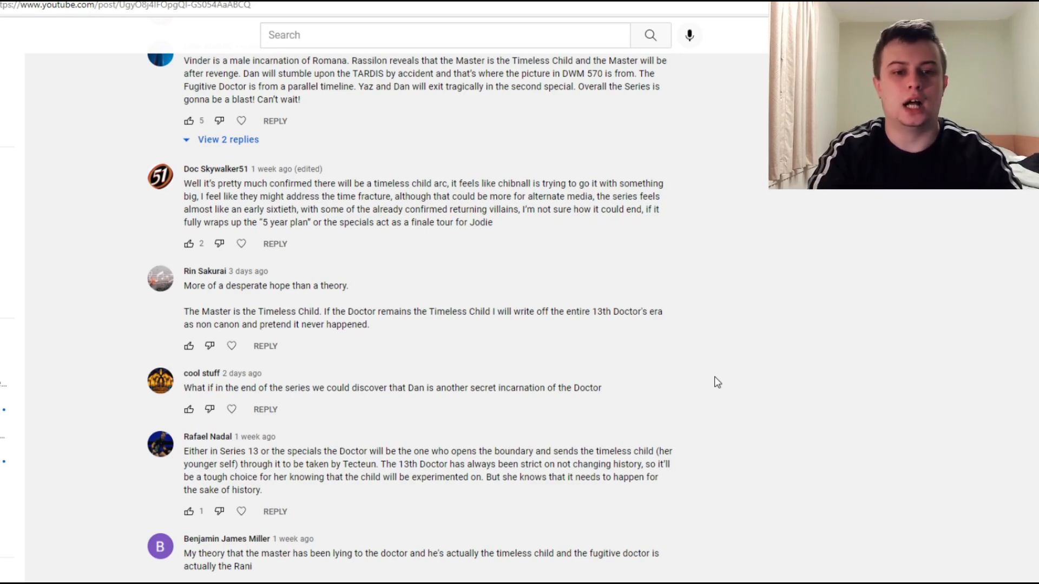
scroll("down", 3)
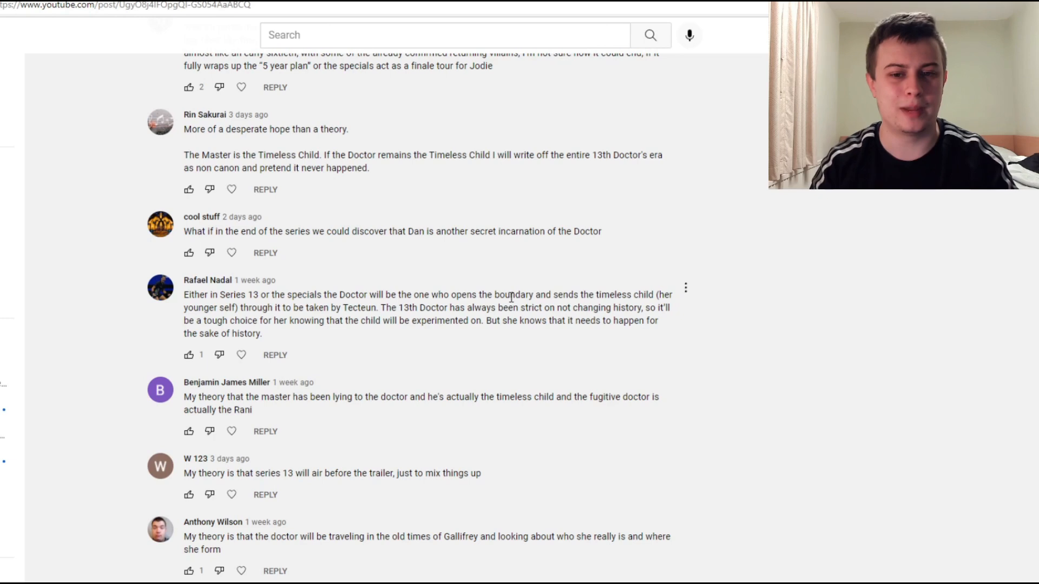
mouse_move(326, 334)
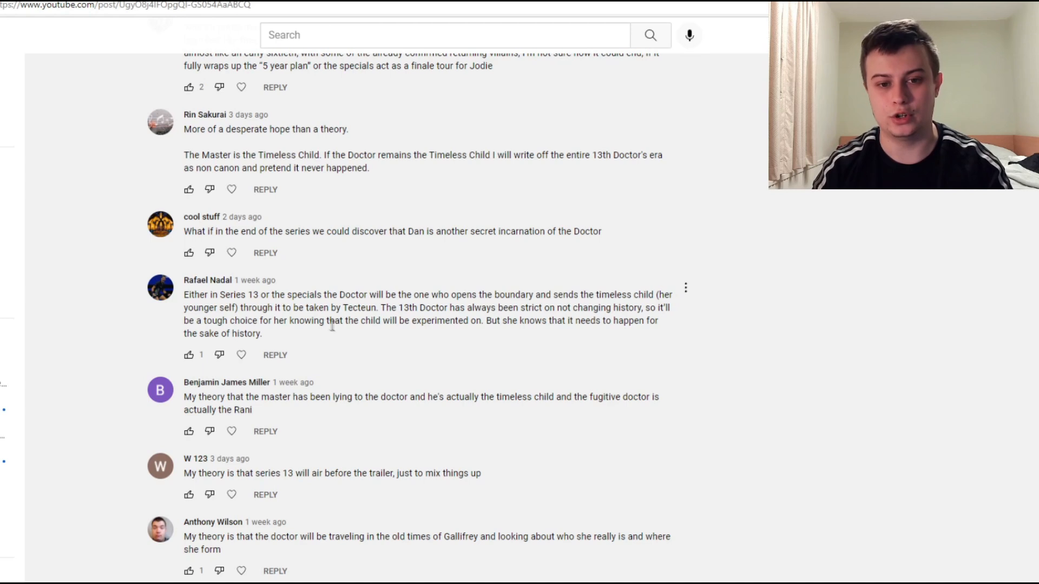
mouse_move(380, 333)
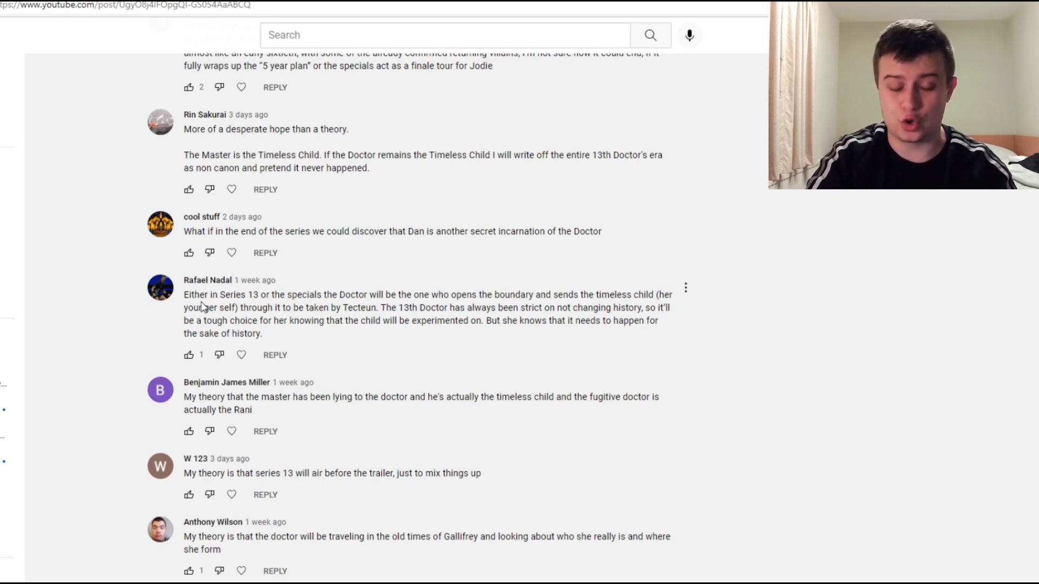
mouse_move(136, 316)
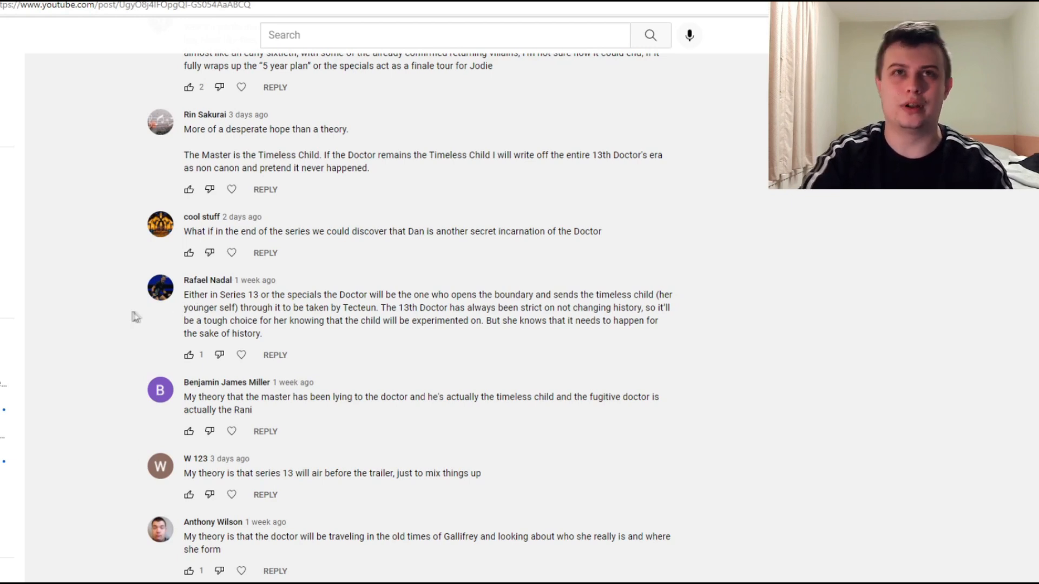
mouse_move(89, 339)
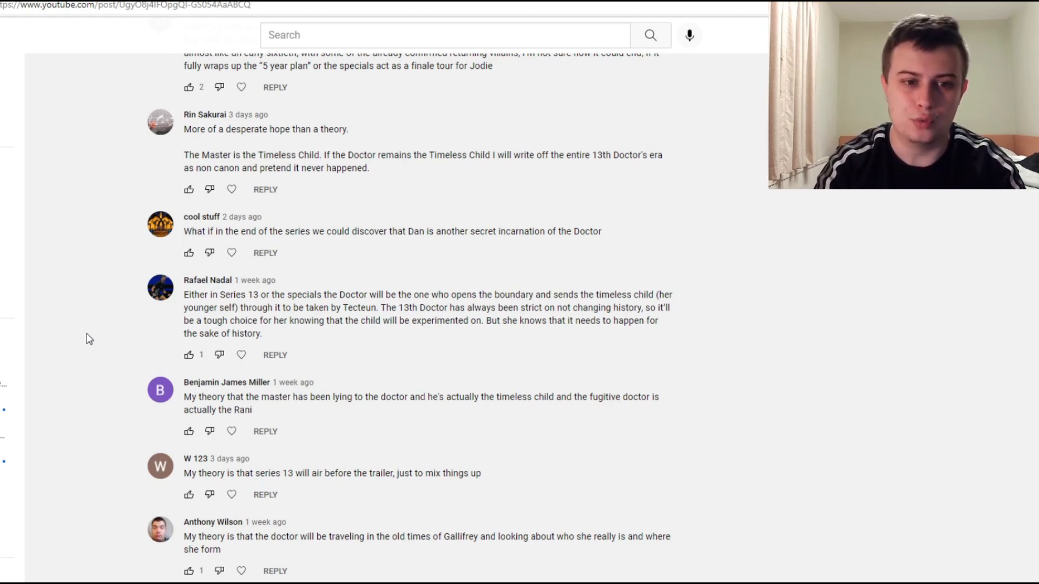
mouse_move(269, 410)
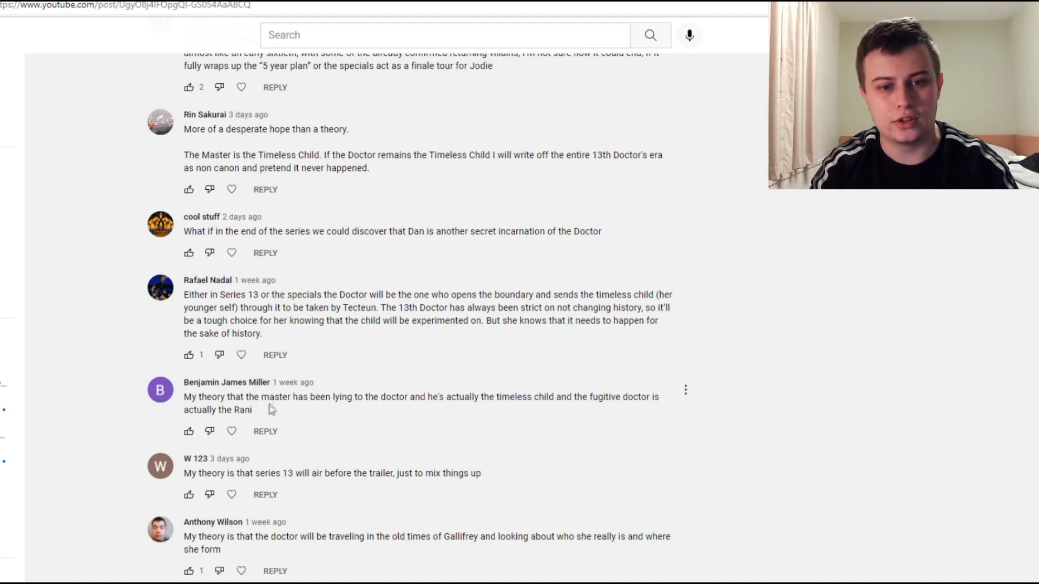
mouse_move(498, 417)
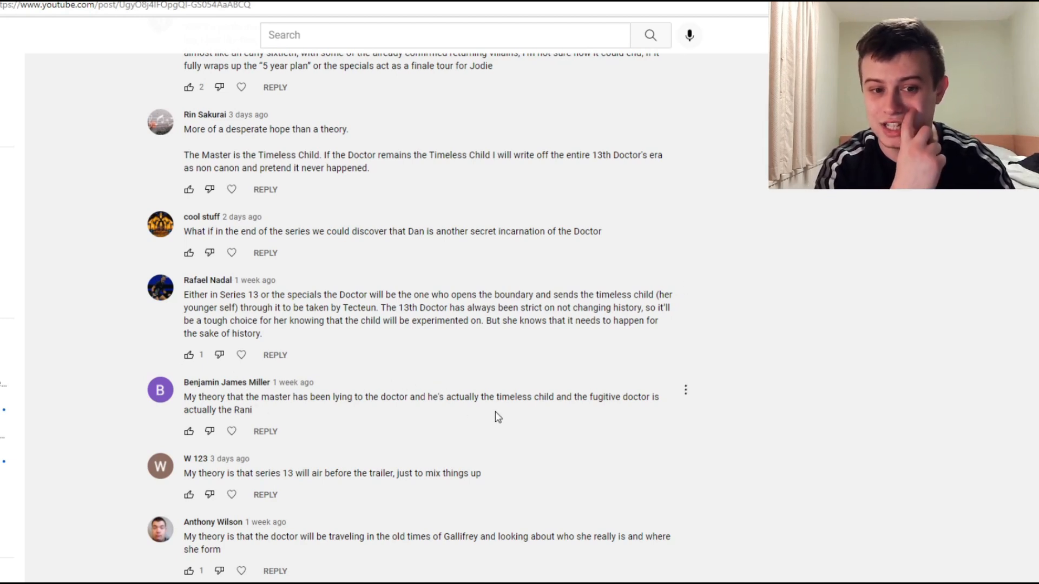
mouse_move(618, 433)
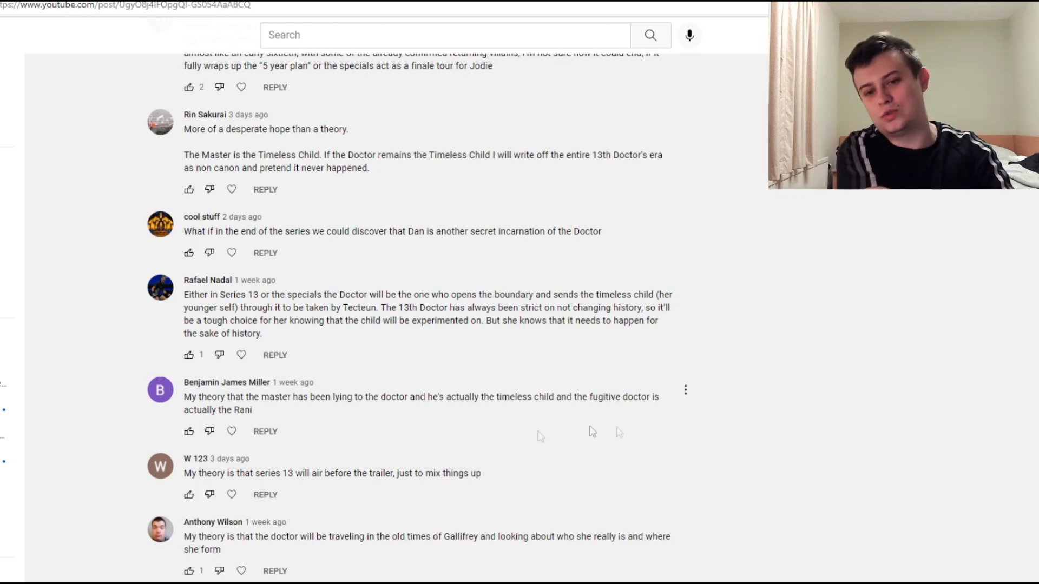
mouse_move(221, 423)
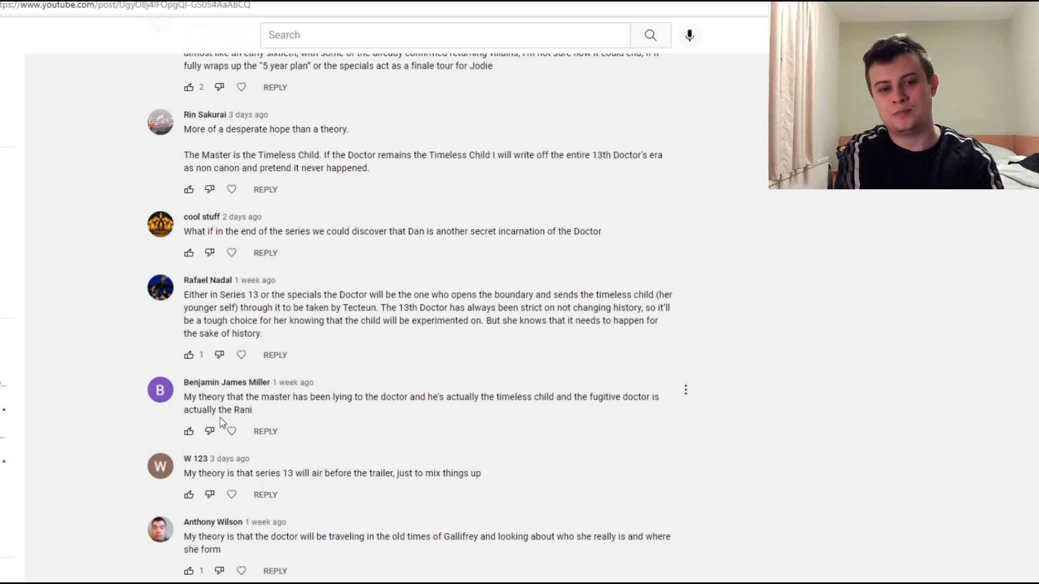
mouse_move(299, 400)
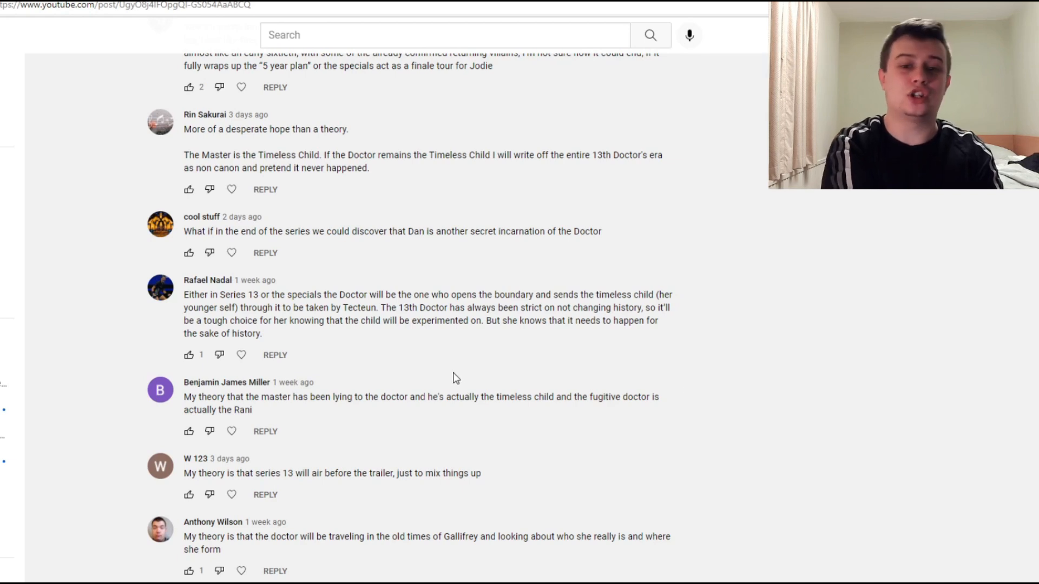
mouse_move(364, 399)
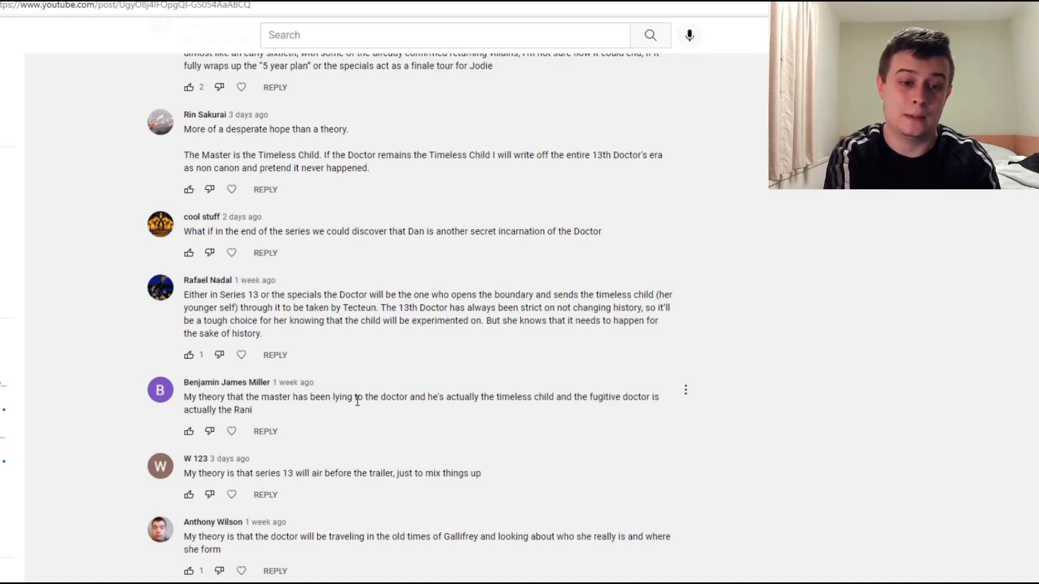
mouse_move(606, 414)
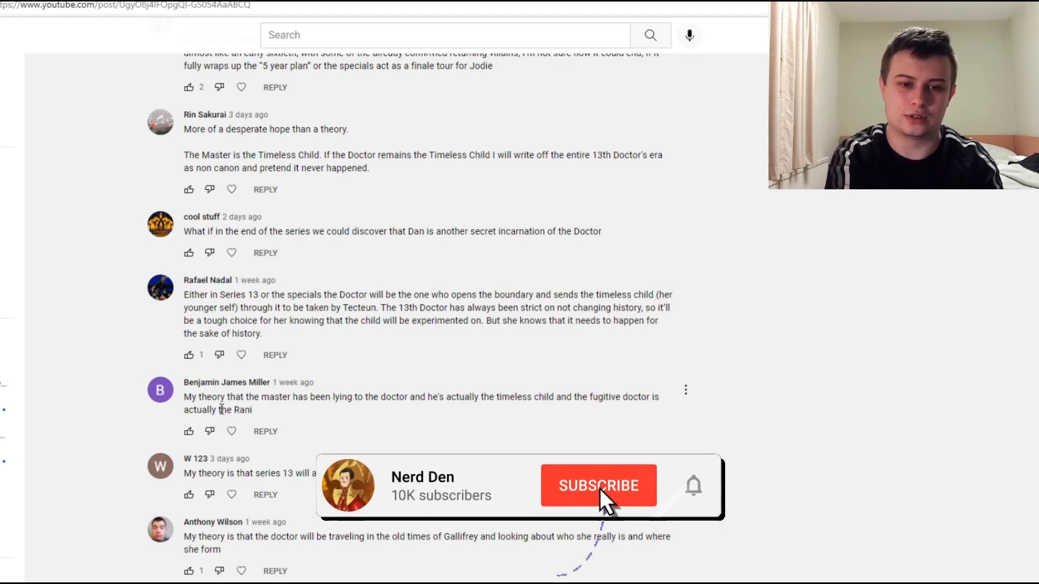
Scroll to the weeping angel, Yaz and Dan leaving, and release date comments.
left_click(597, 485)
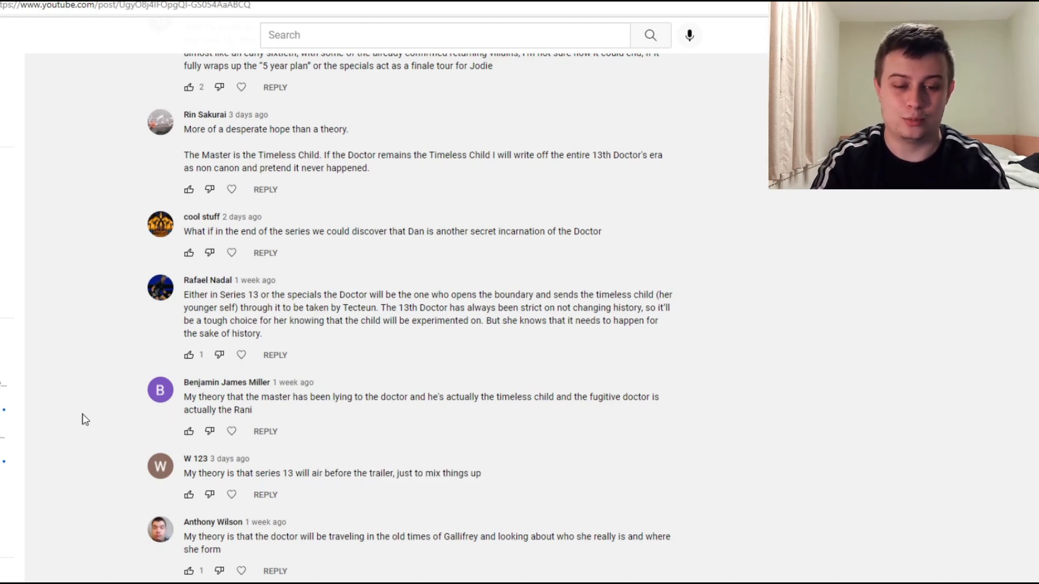
mouse_move(155, 425)
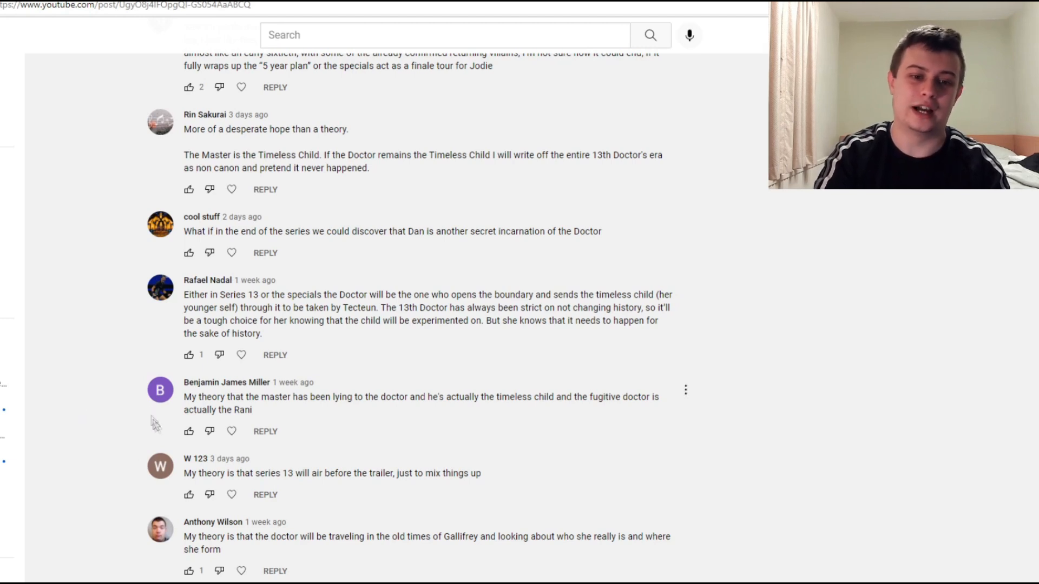
mouse_move(290, 439)
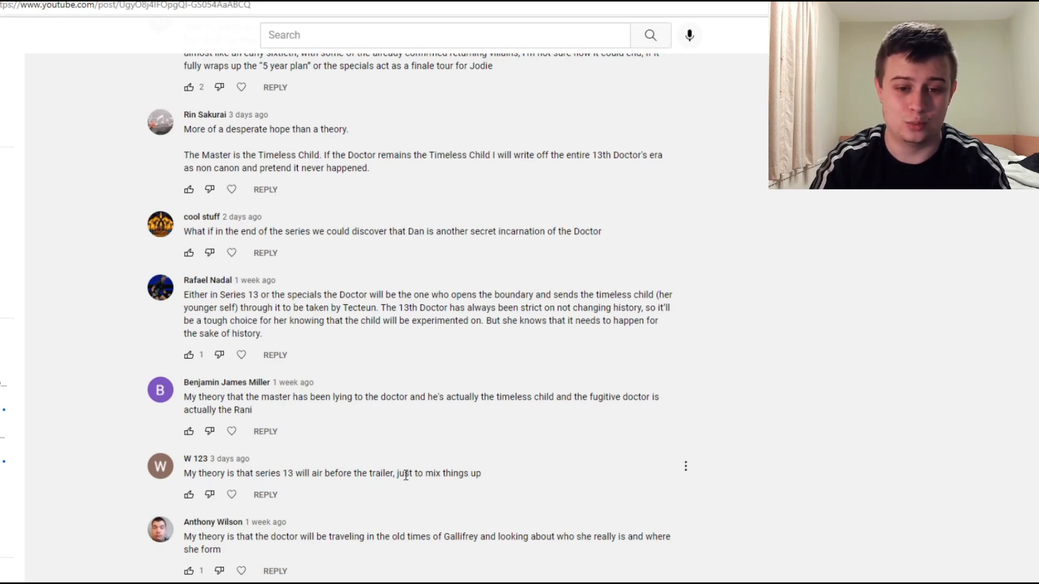
scroll("down", 3)
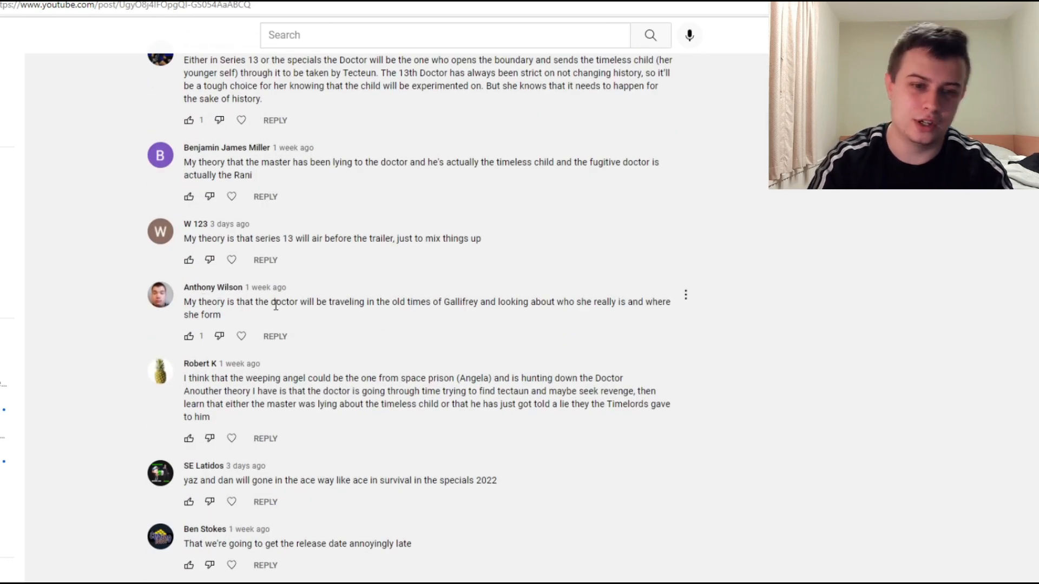
mouse_move(445, 296)
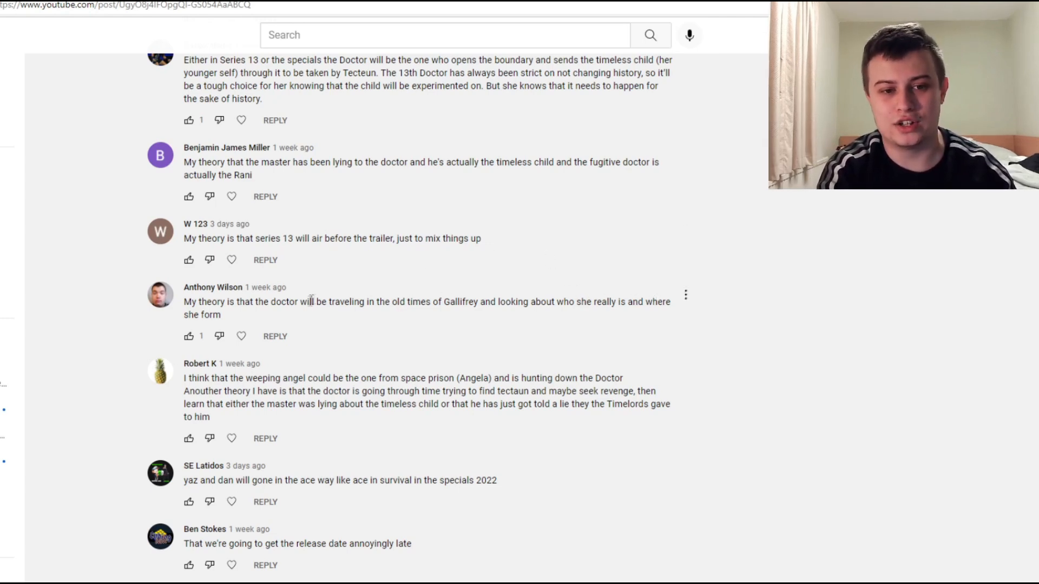
mouse_move(136, 305)
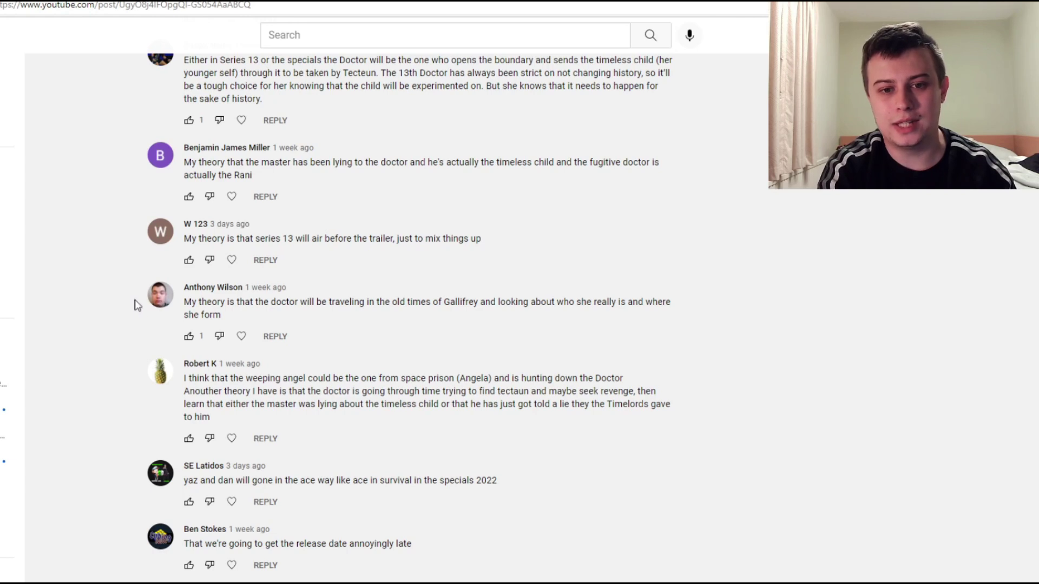
mouse_move(131, 329)
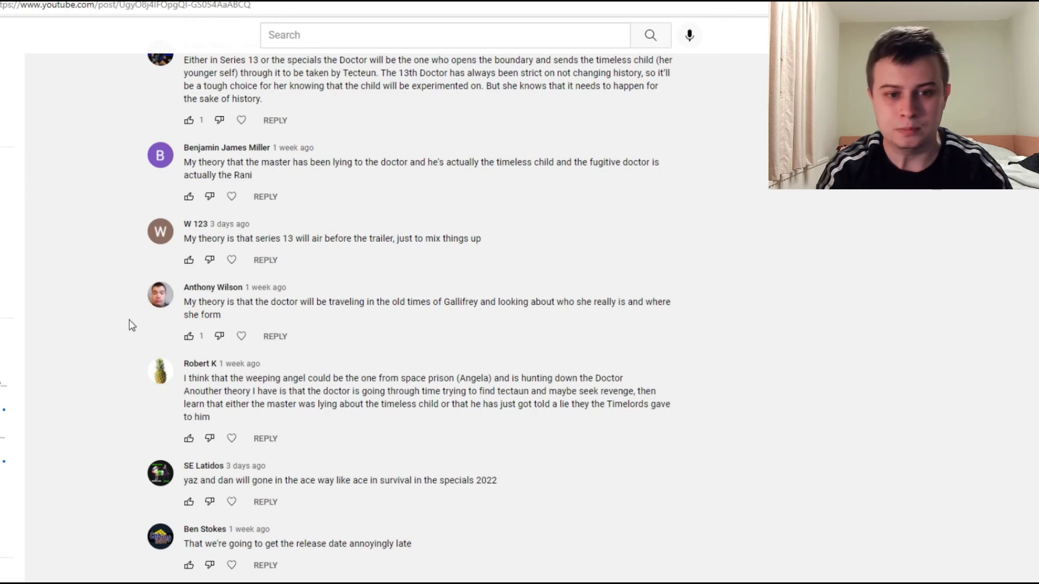
mouse_move(322, 377)
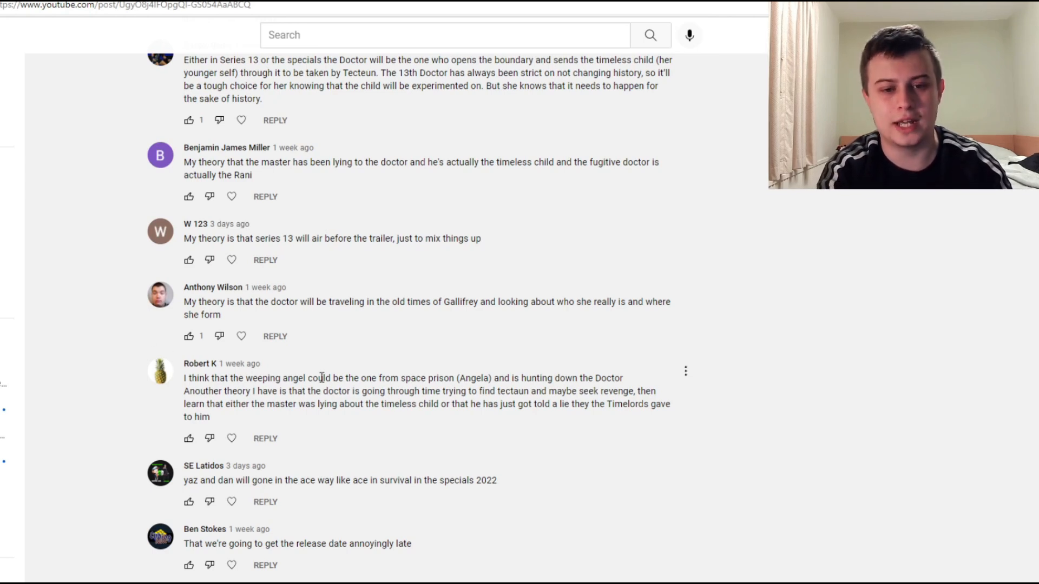
mouse_move(431, 390)
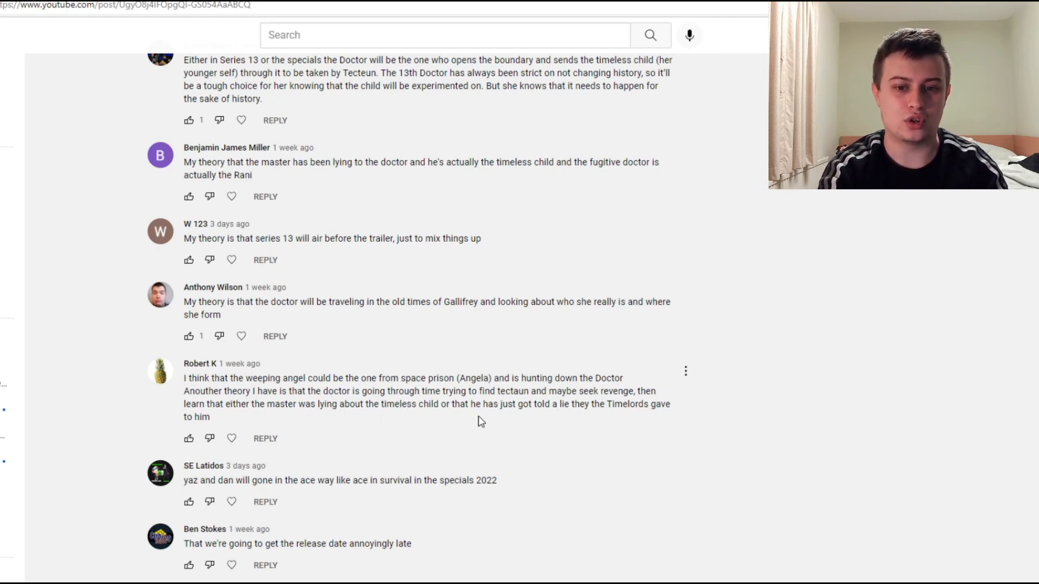
mouse_move(540, 422)
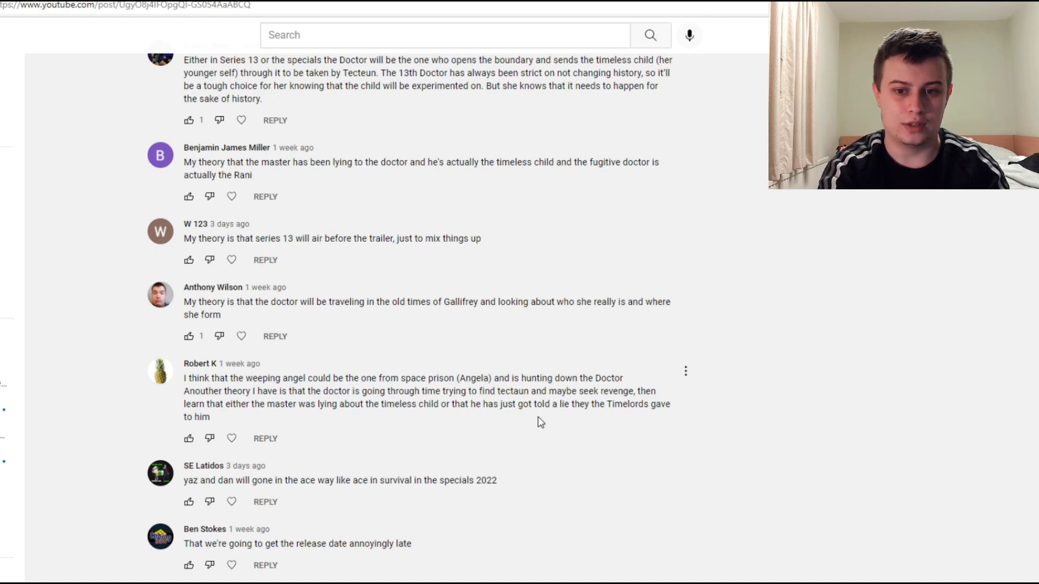
mouse_move(469, 407)
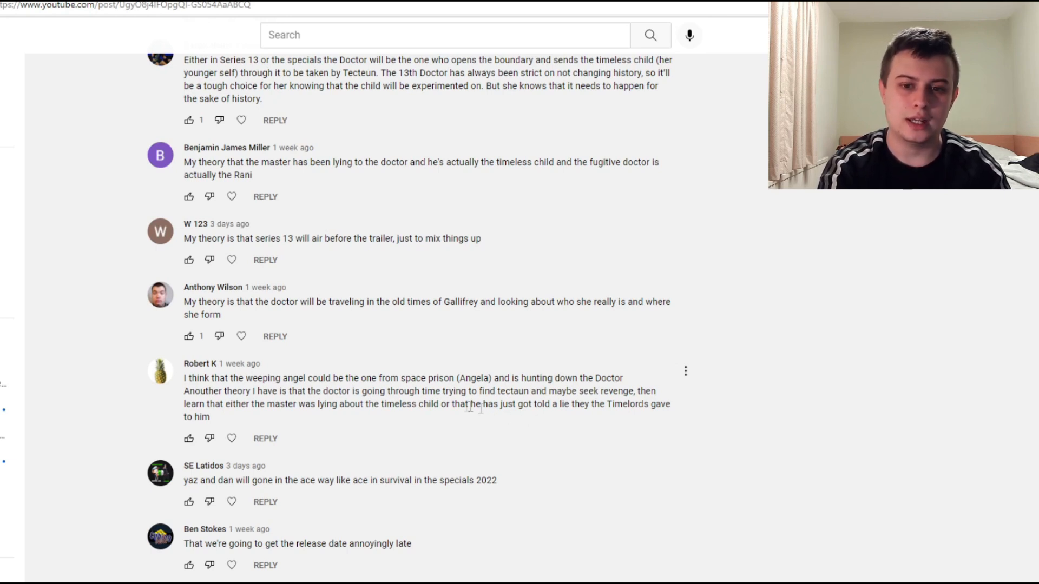
mouse_move(400, 389)
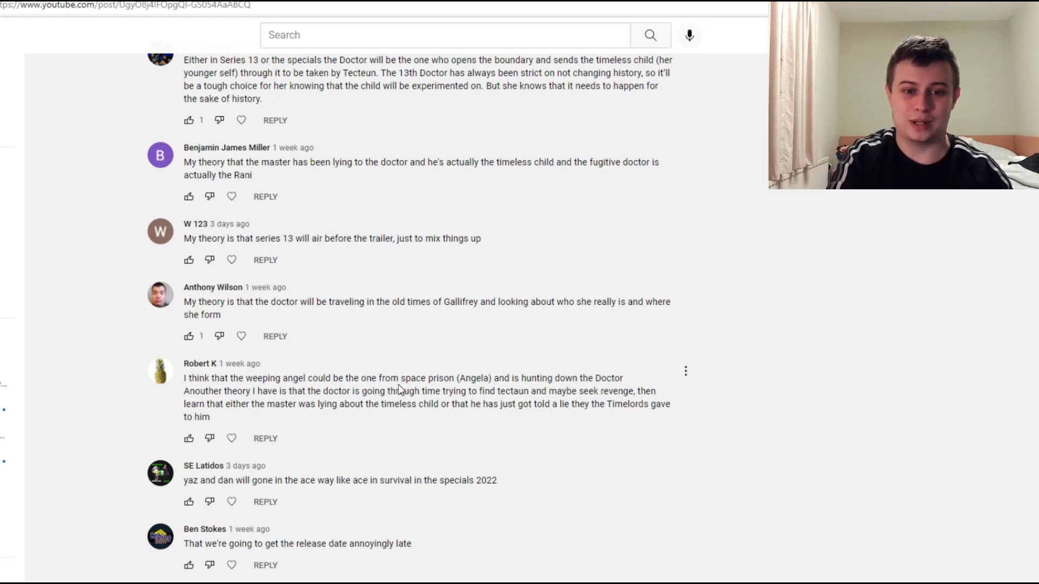
mouse_move(345, 405)
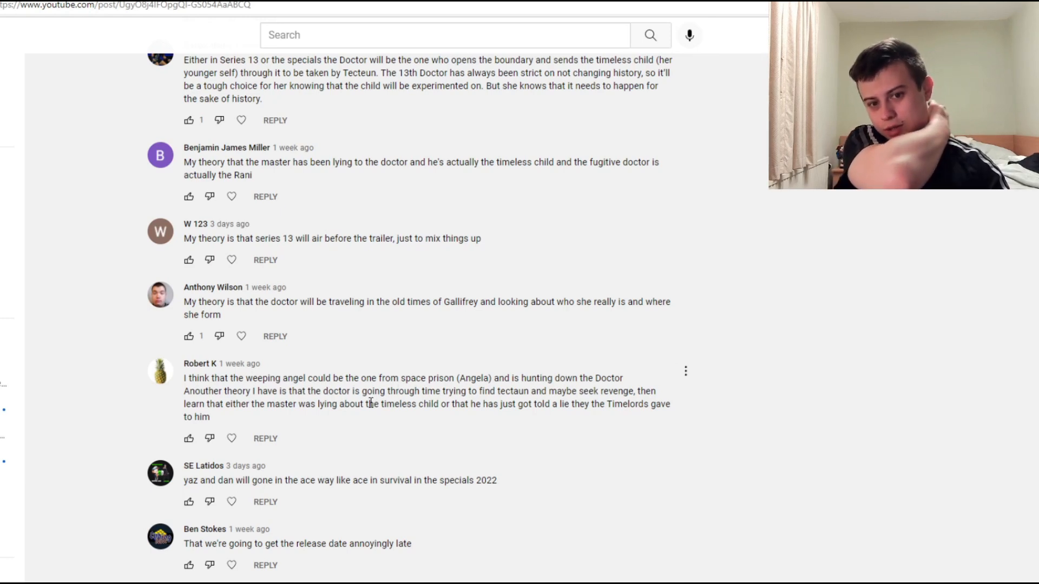
mouse_move(443, 443)
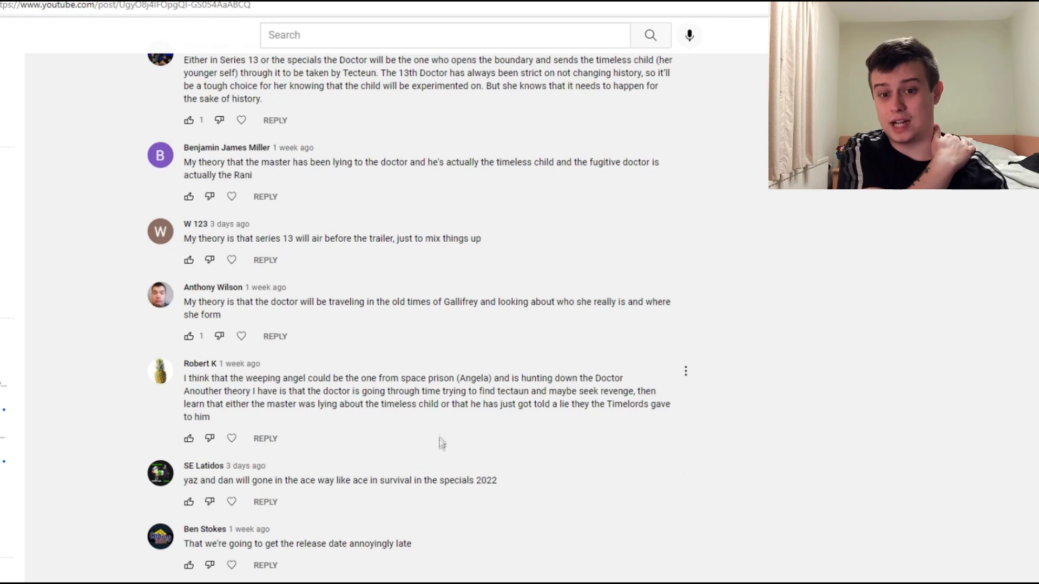
mouse_move(581, 376)
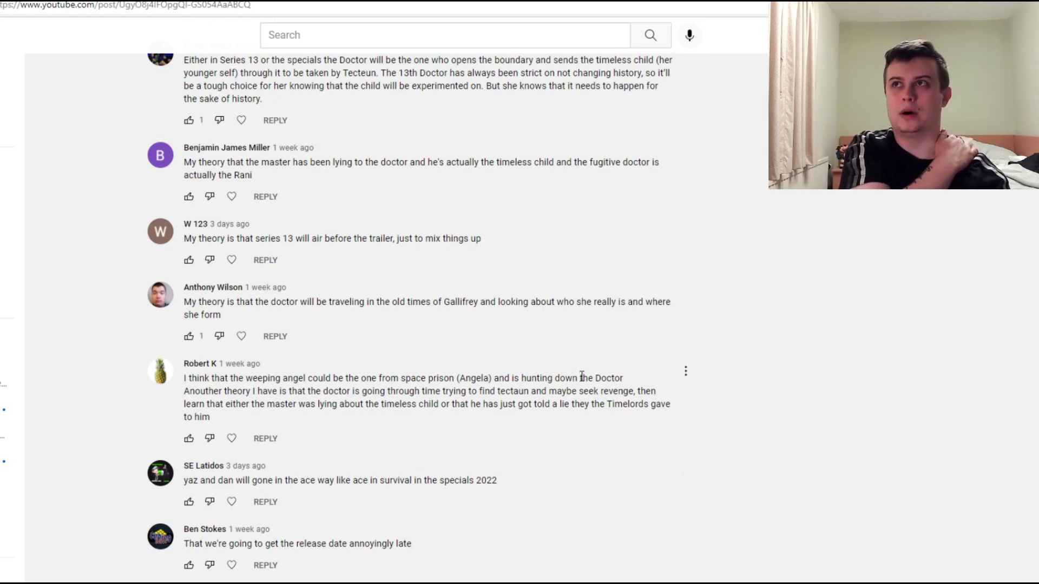
mouse_move(567, 390)
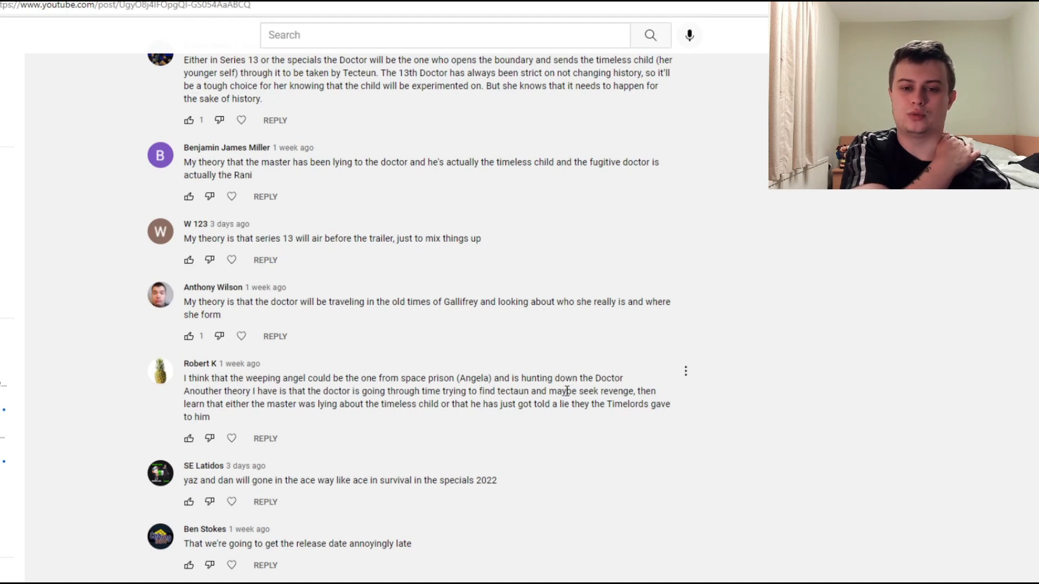
mouse_move(563, 394)
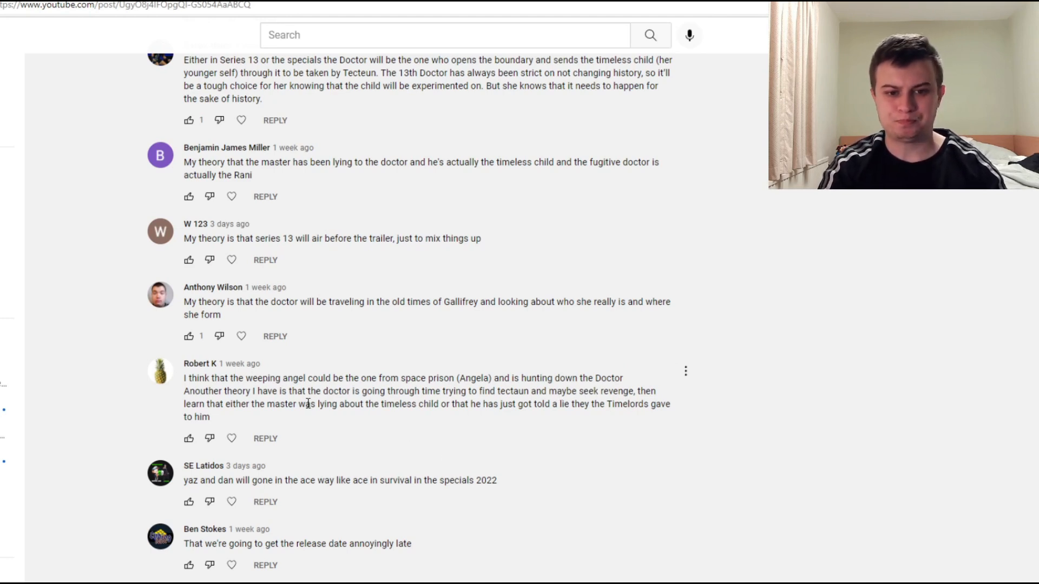
mouse_move(427, 435)
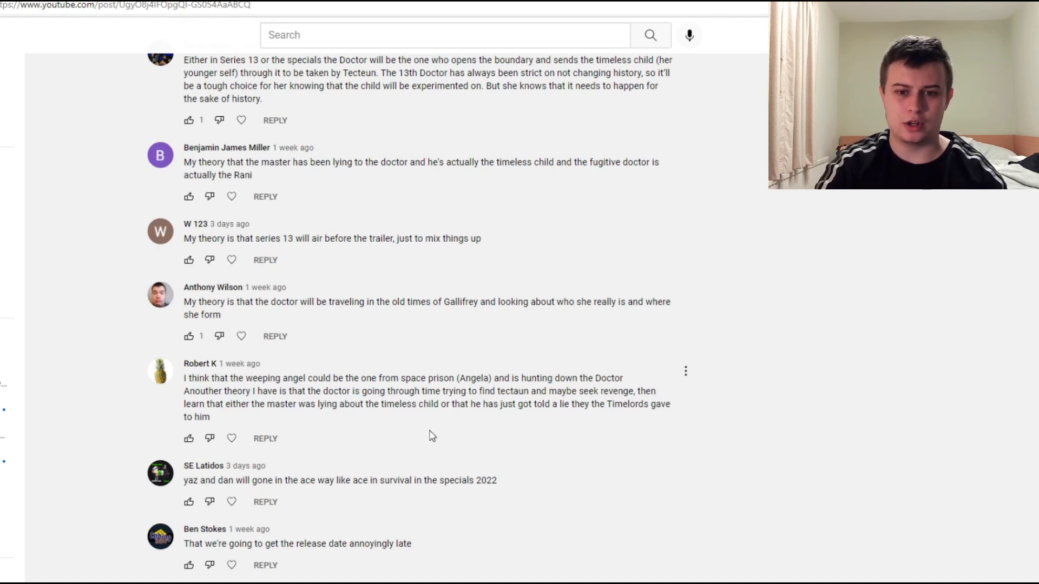
mouse_move(262, 417)
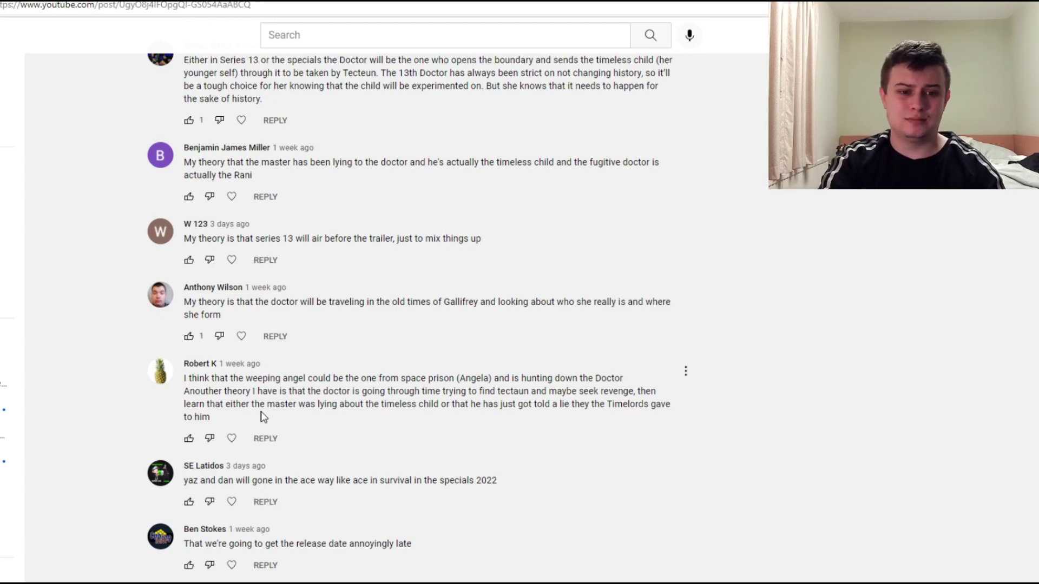
Scroll until the comment calling Ruth a multiverse 13th Doctor is visible.
scroll("down", 3)
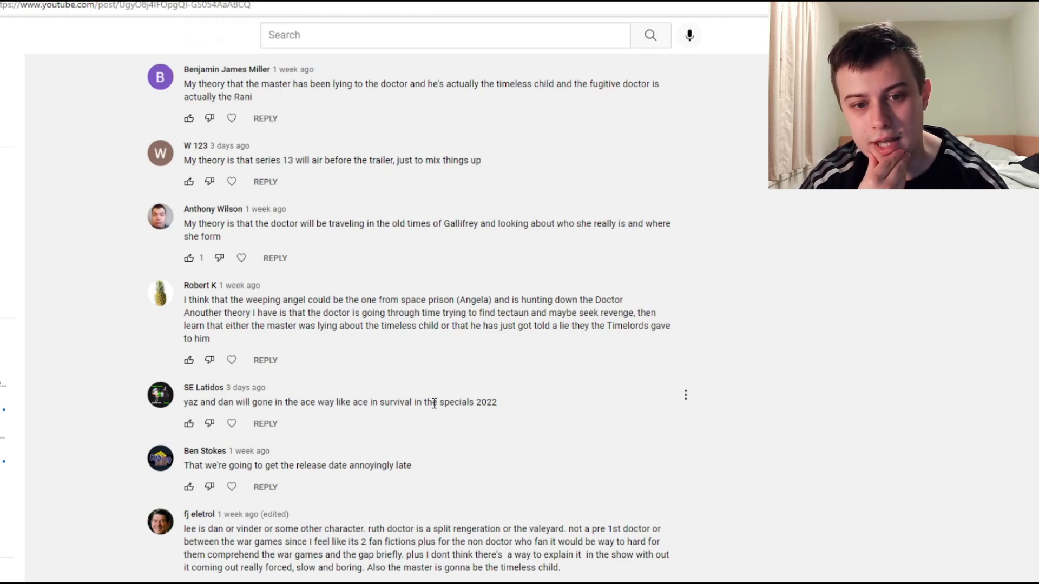
mouse_move(350, 384)
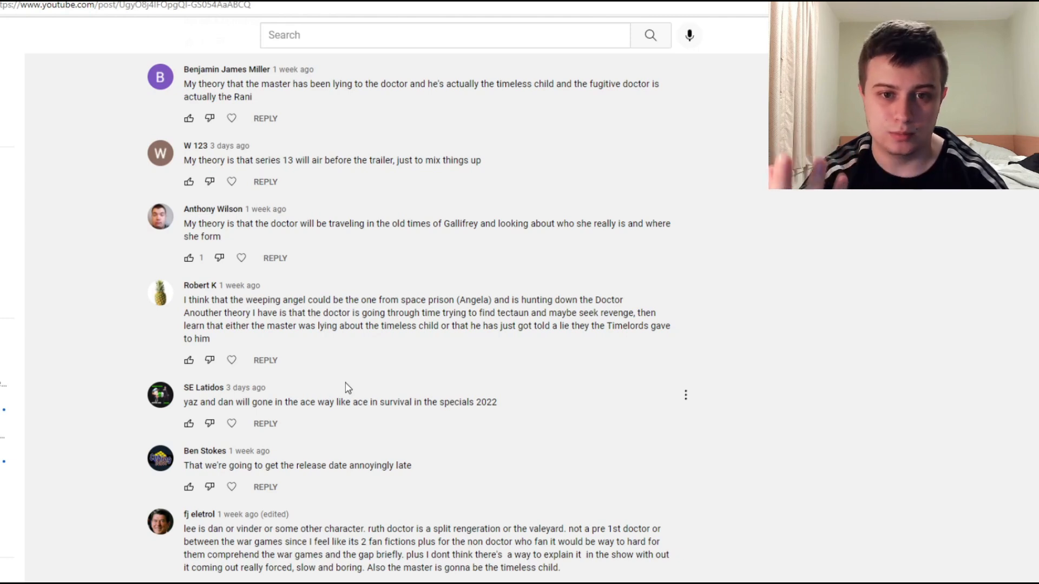
mouse_move(281, 401)
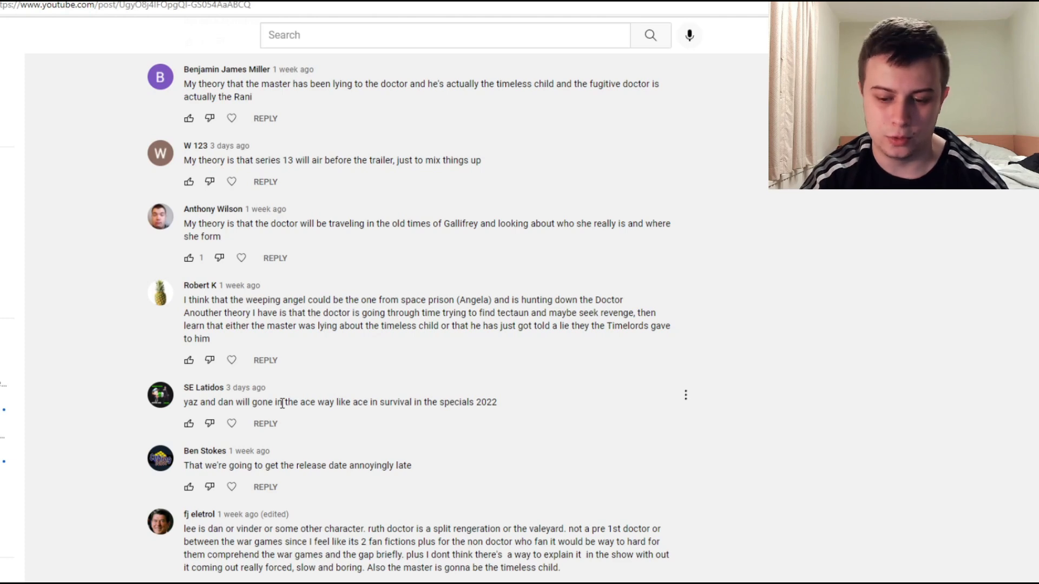
mouse_move(265, 411)
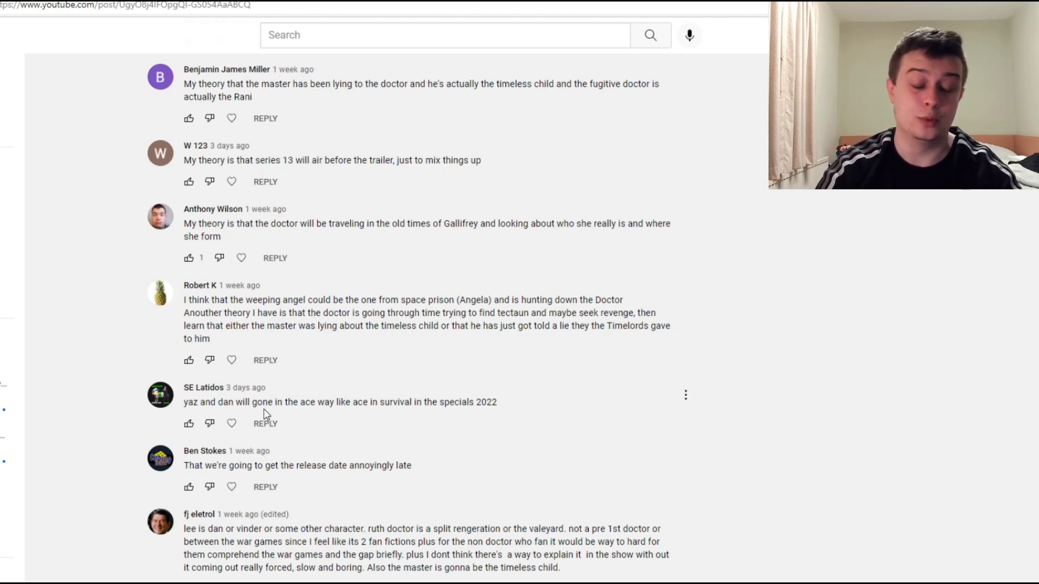
mouse_move(319, 470)
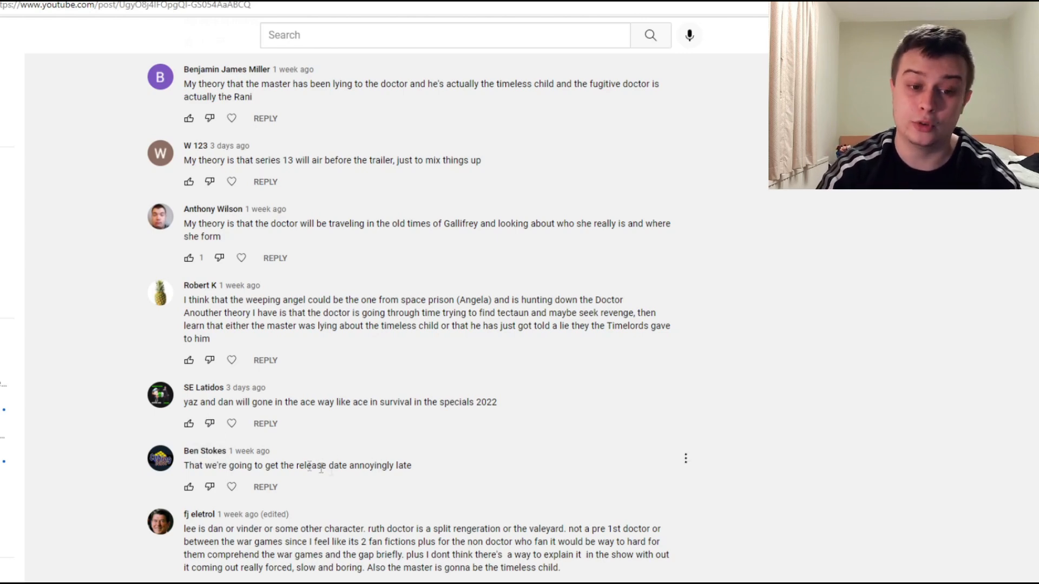
scroll("down", 3)
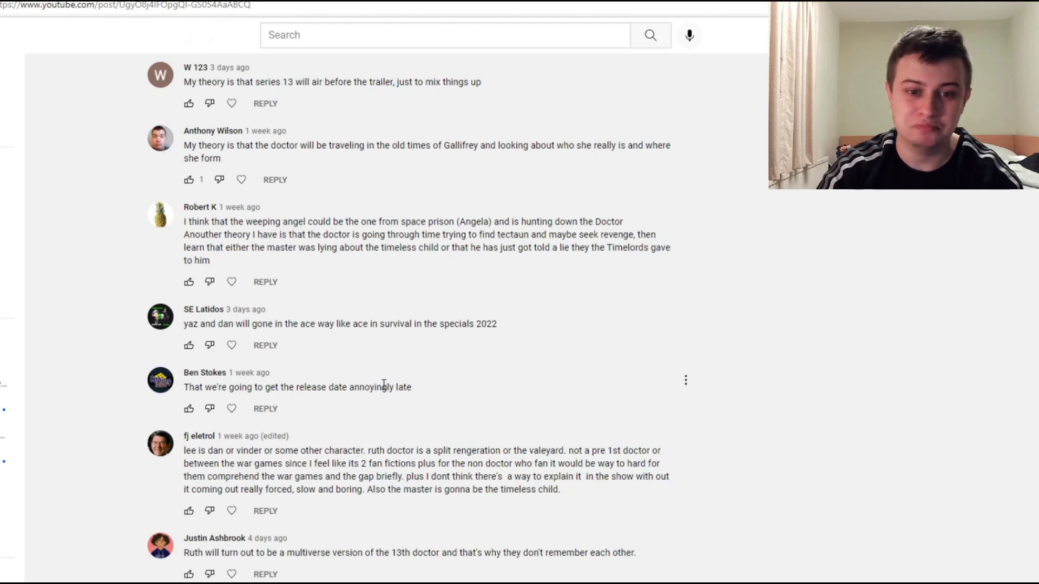
Scroll to 'The rani returns', selecting the word 'Dan' in the long comment.
scroll("down", 3)
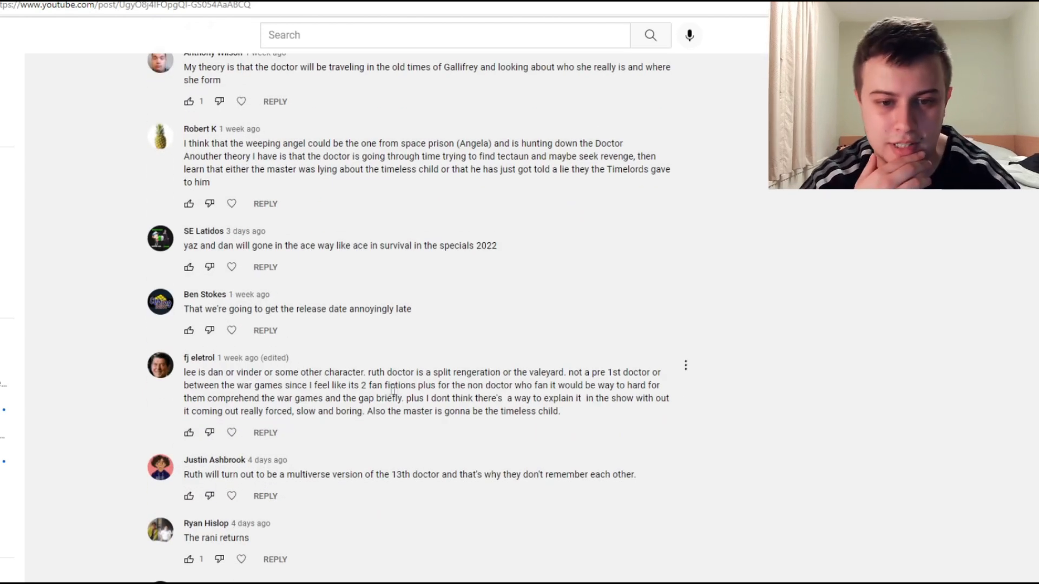
mouse_move(421, 368)
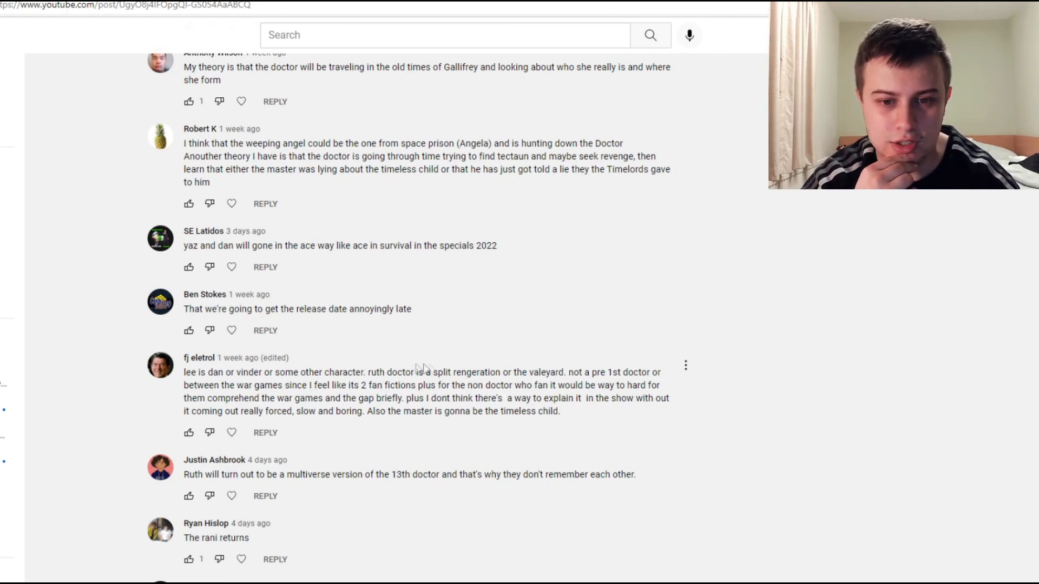
mouse_move(566, 368)
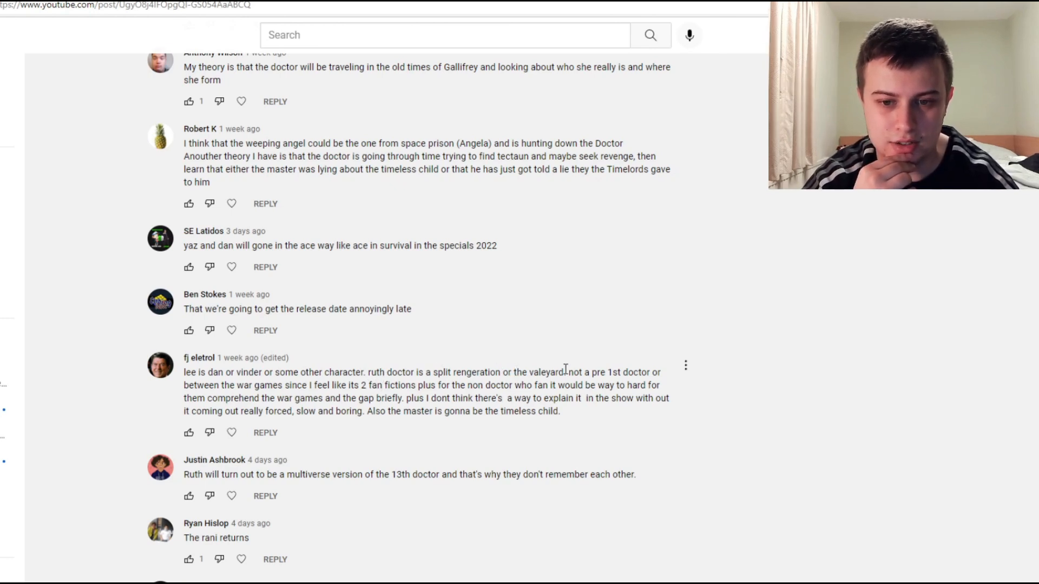
mouse_move(280, 396)
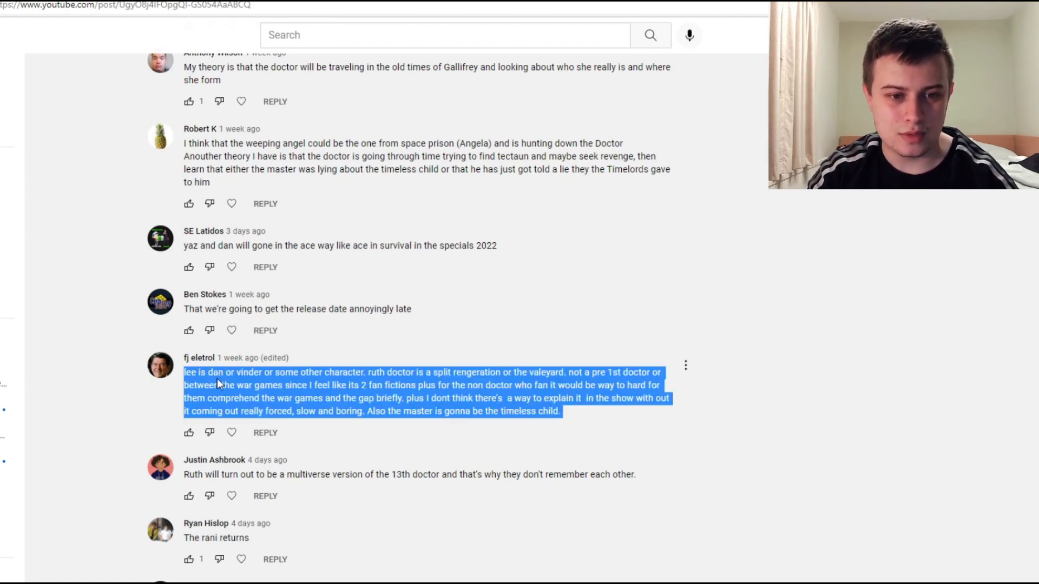
double_click(215, 372)
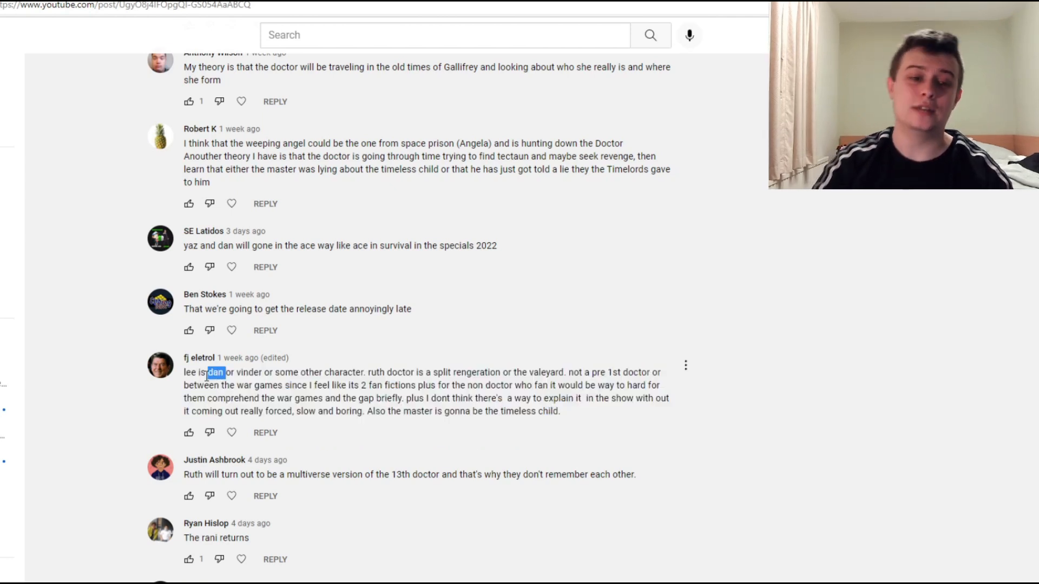
mouse_move(106, 389)
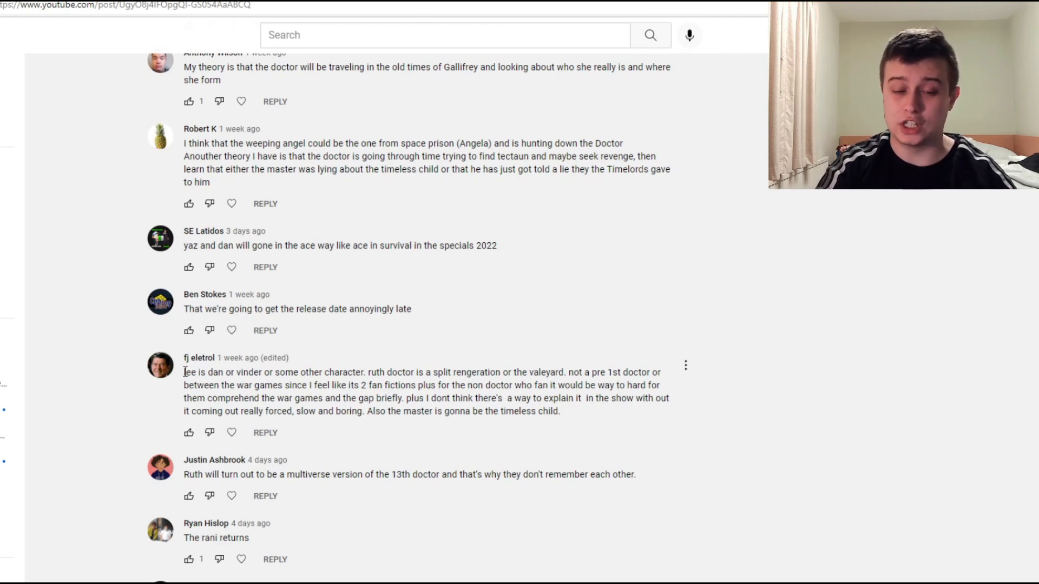
mouse_move(164, 398)
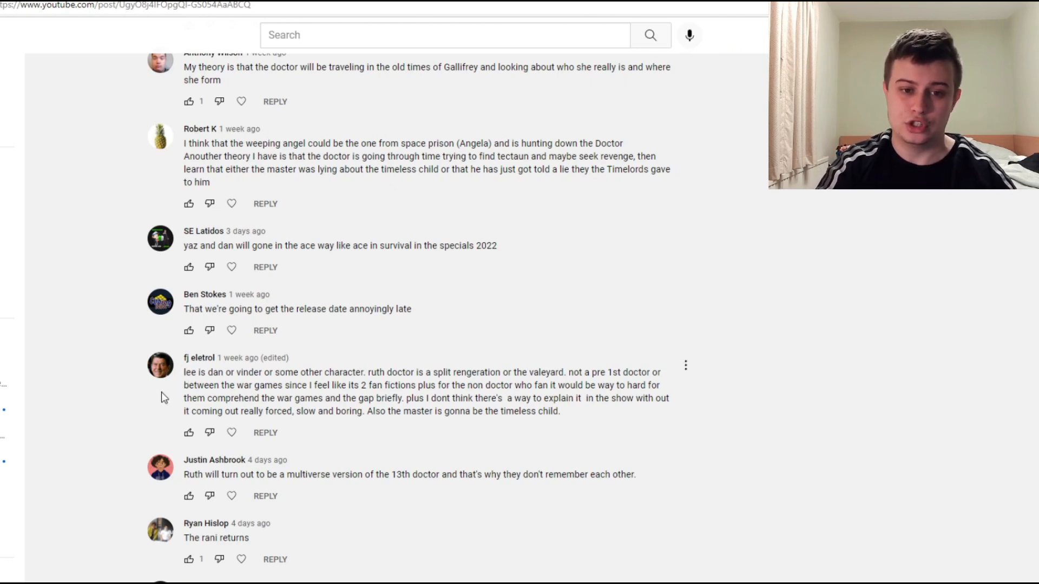
mouse_move(422, 369)
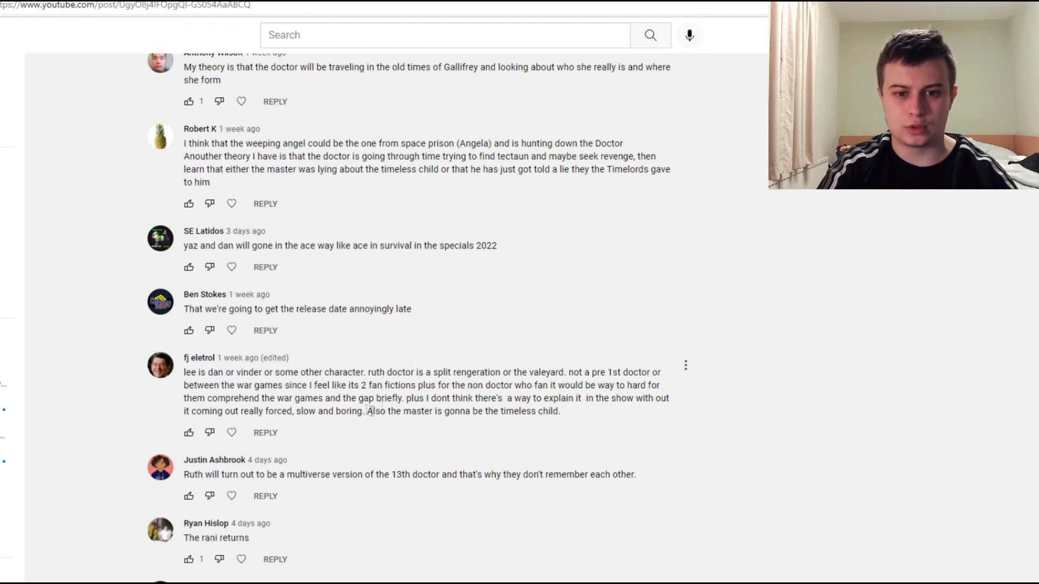
mouse_move(473, 368)
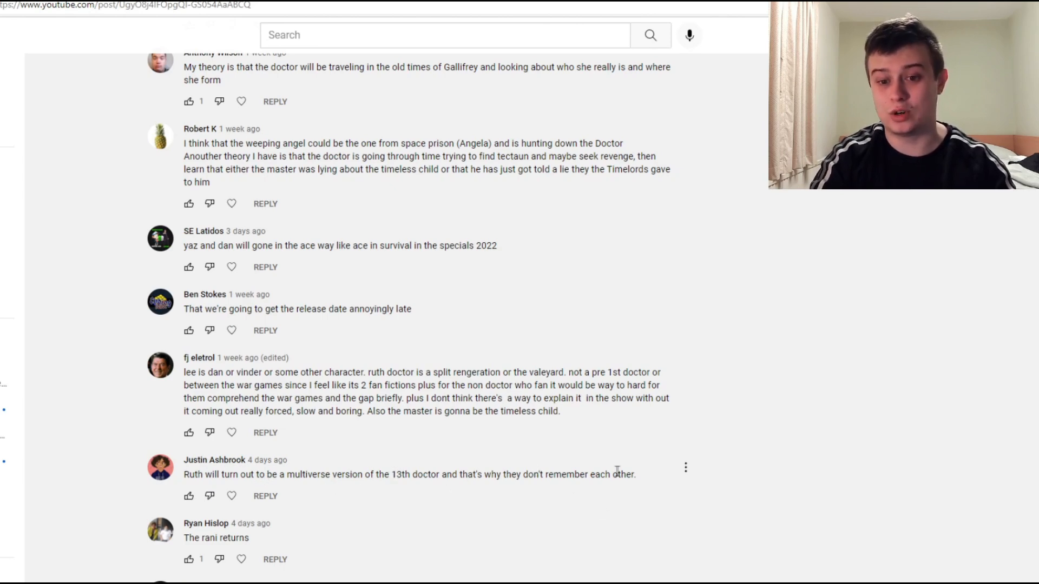
Scroll to the long theory about the 13th Doctor seeking answers about her past.
scroll("down", 3)
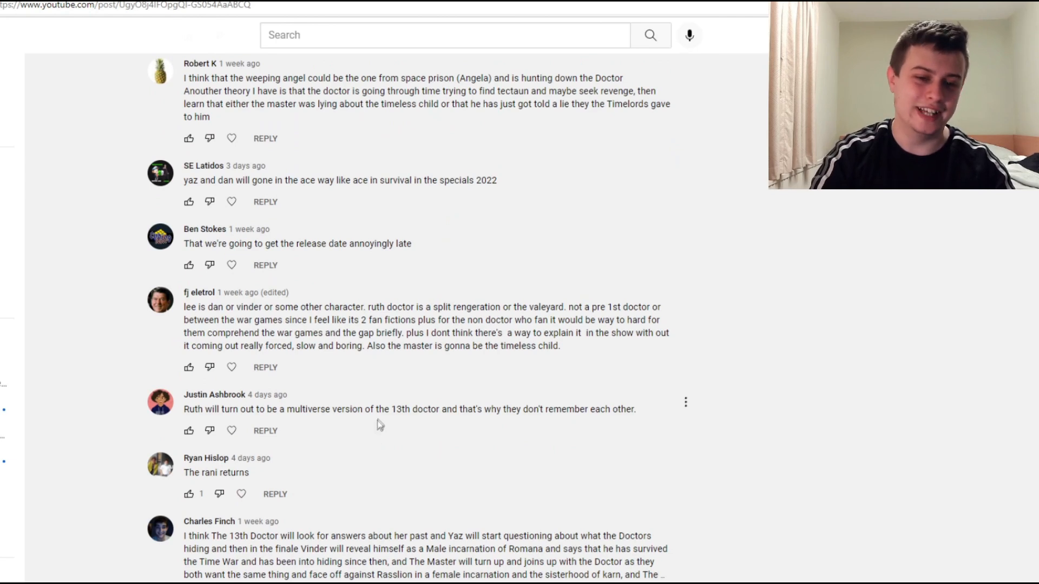
mouse_move(380, 391)
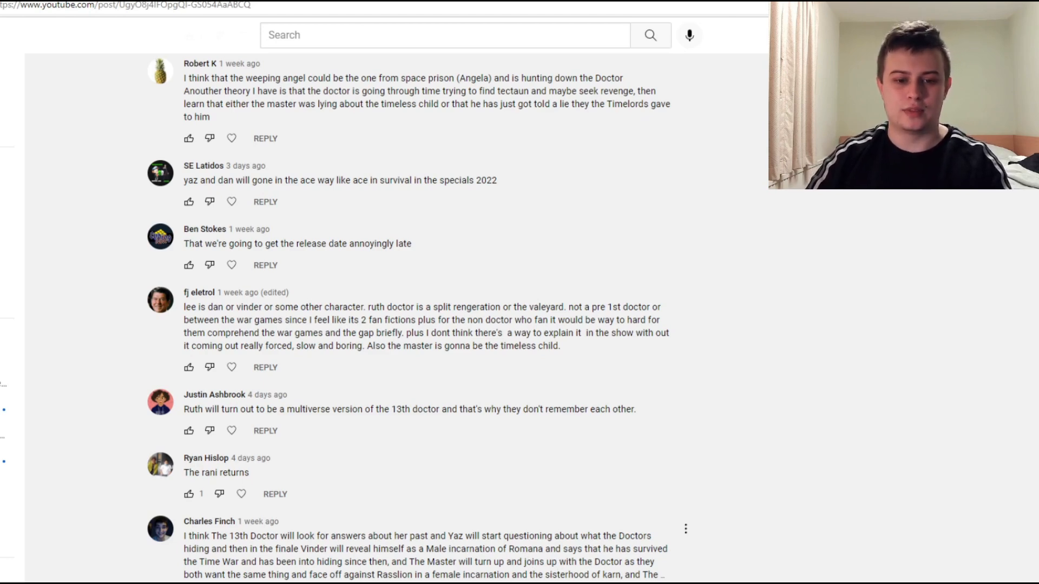
Scroll to show Yaz being shot and the 13th Doctor's regeneration with Unit.
scroll("down", 3)
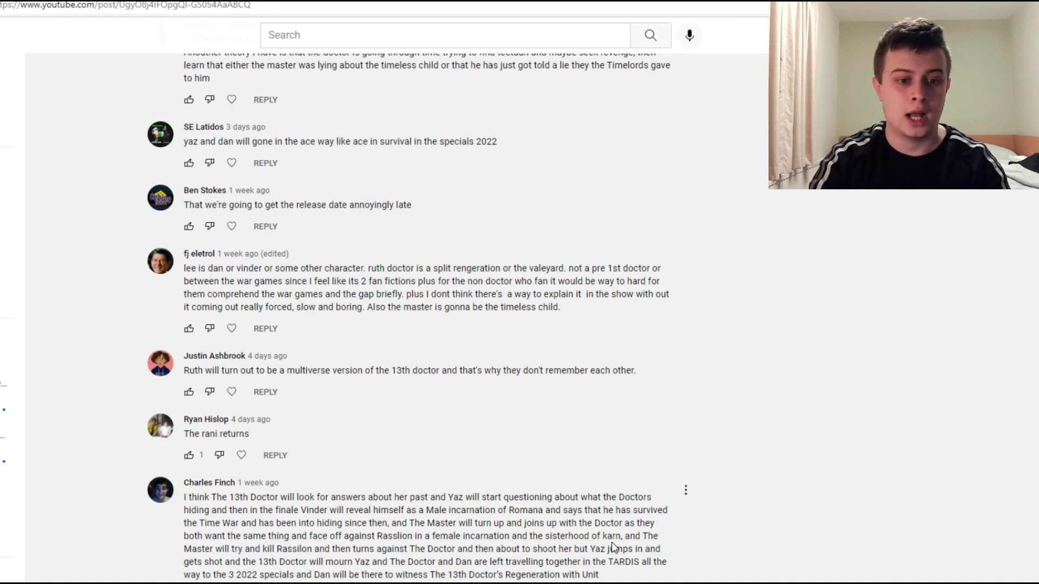
mouse_move(358, 563)
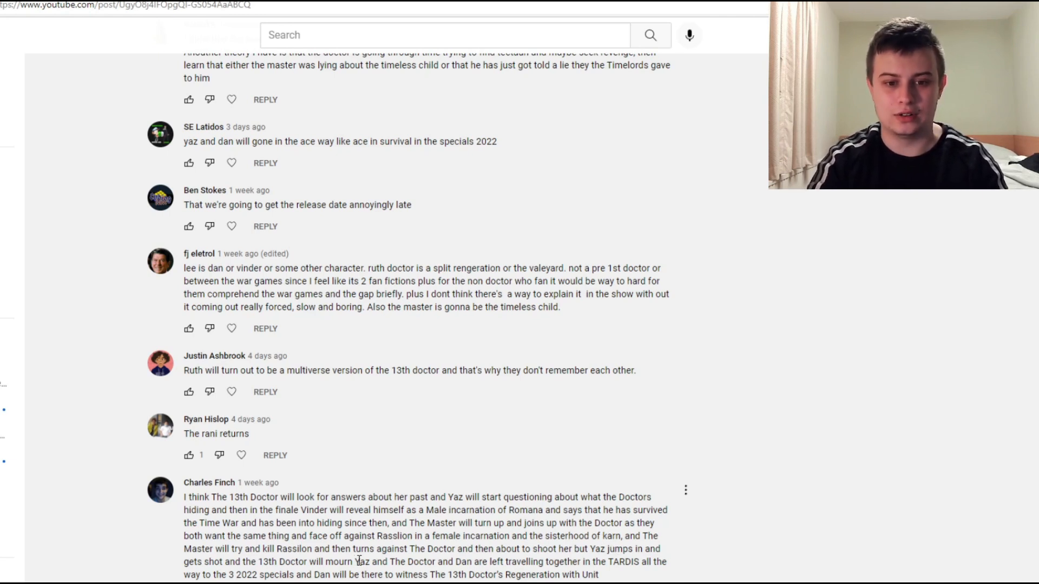